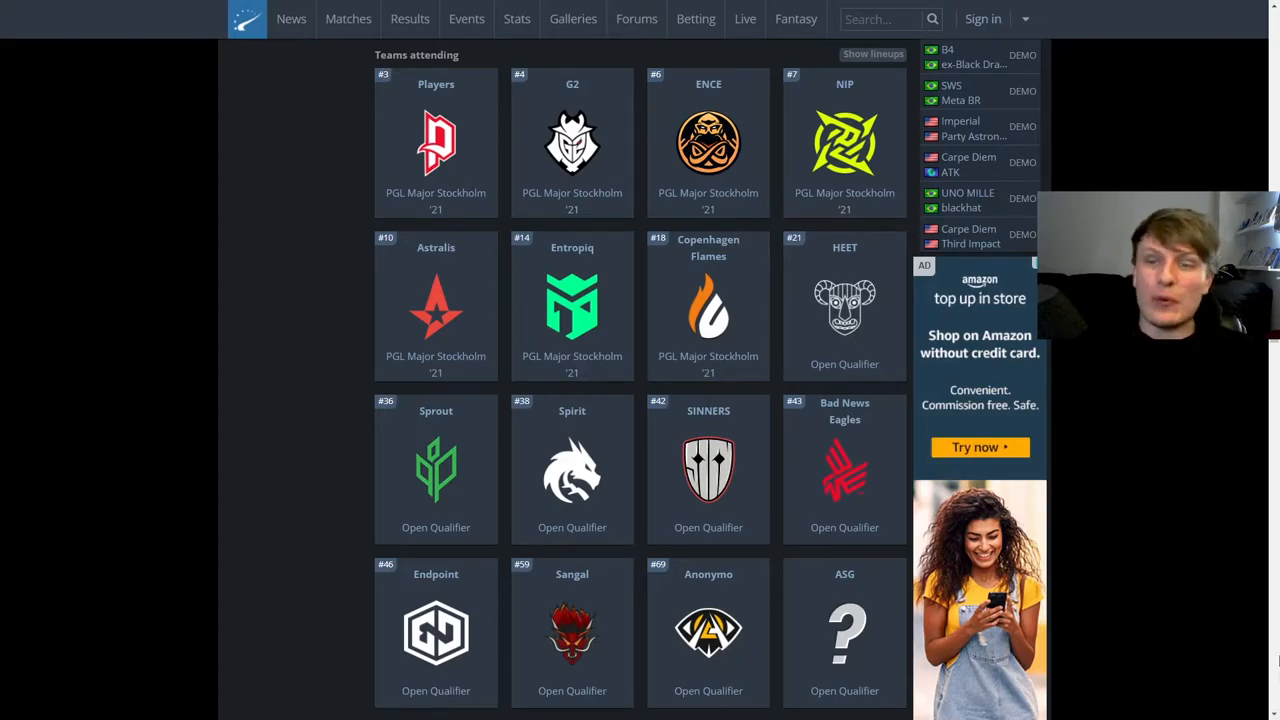
mouse_move(1136, 474)
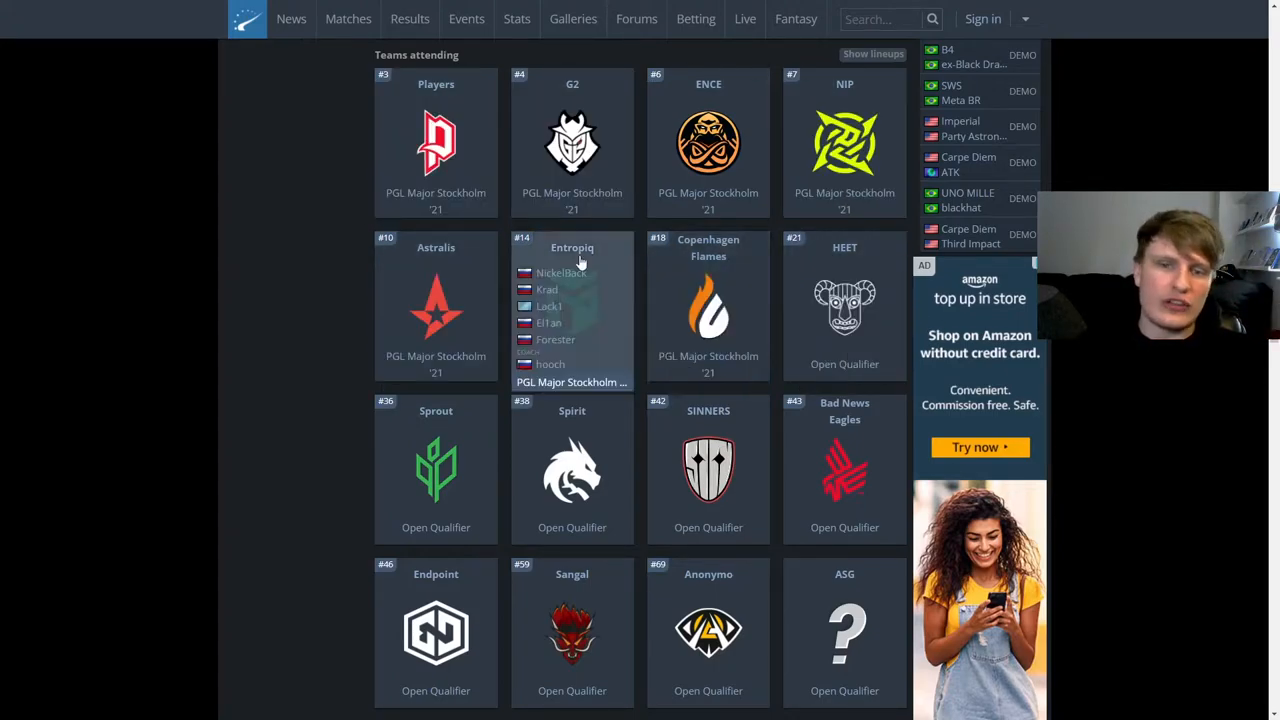
mouse_move(844, 300)
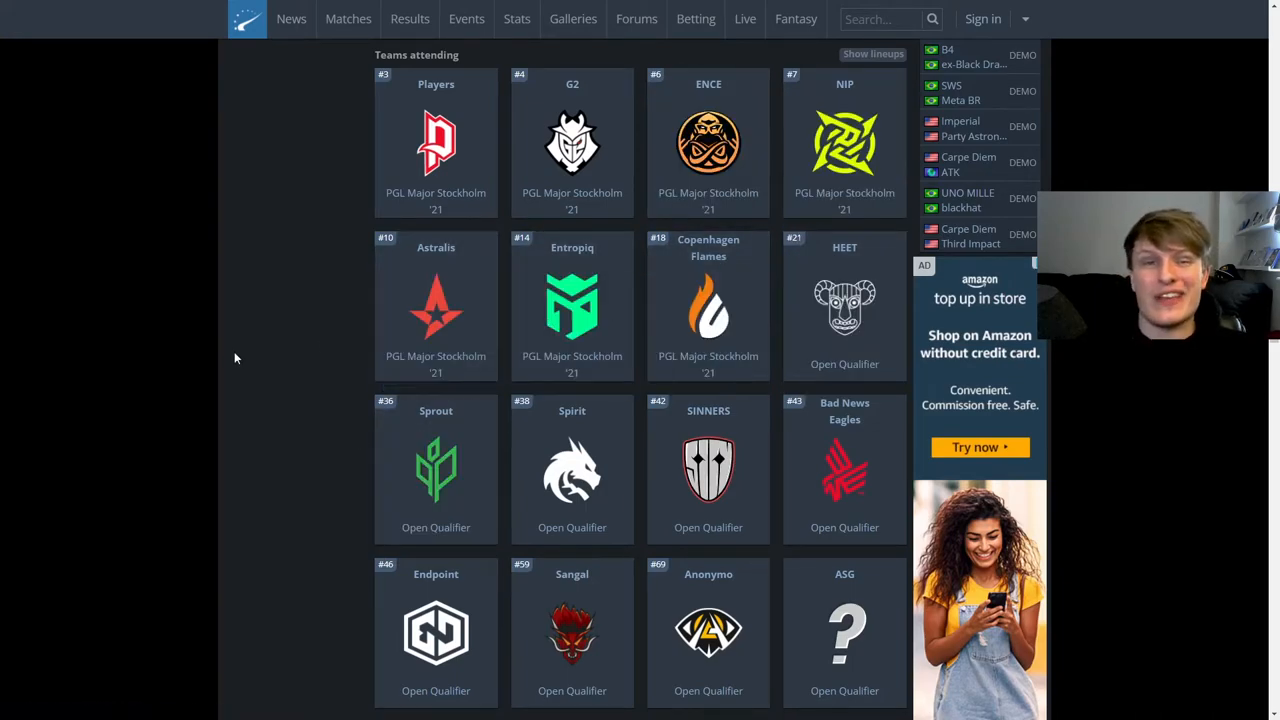
mouse_move(232, 364)
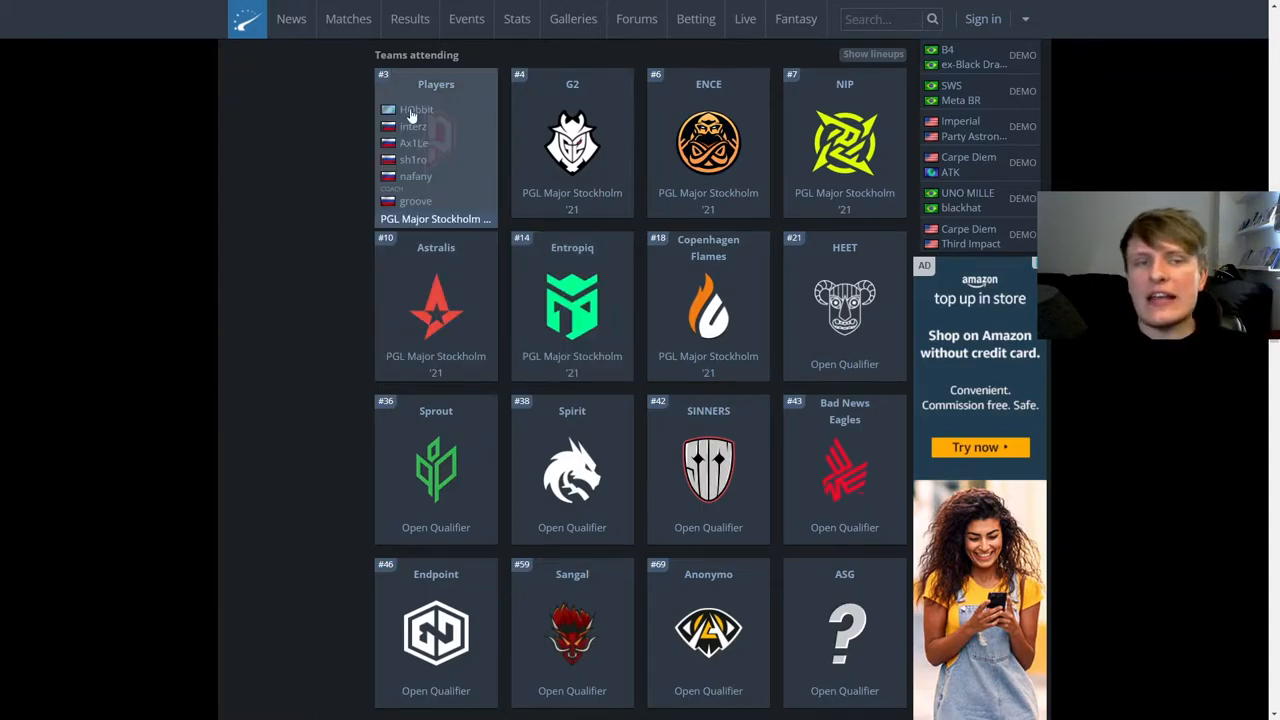
mouse_move(572, 304)
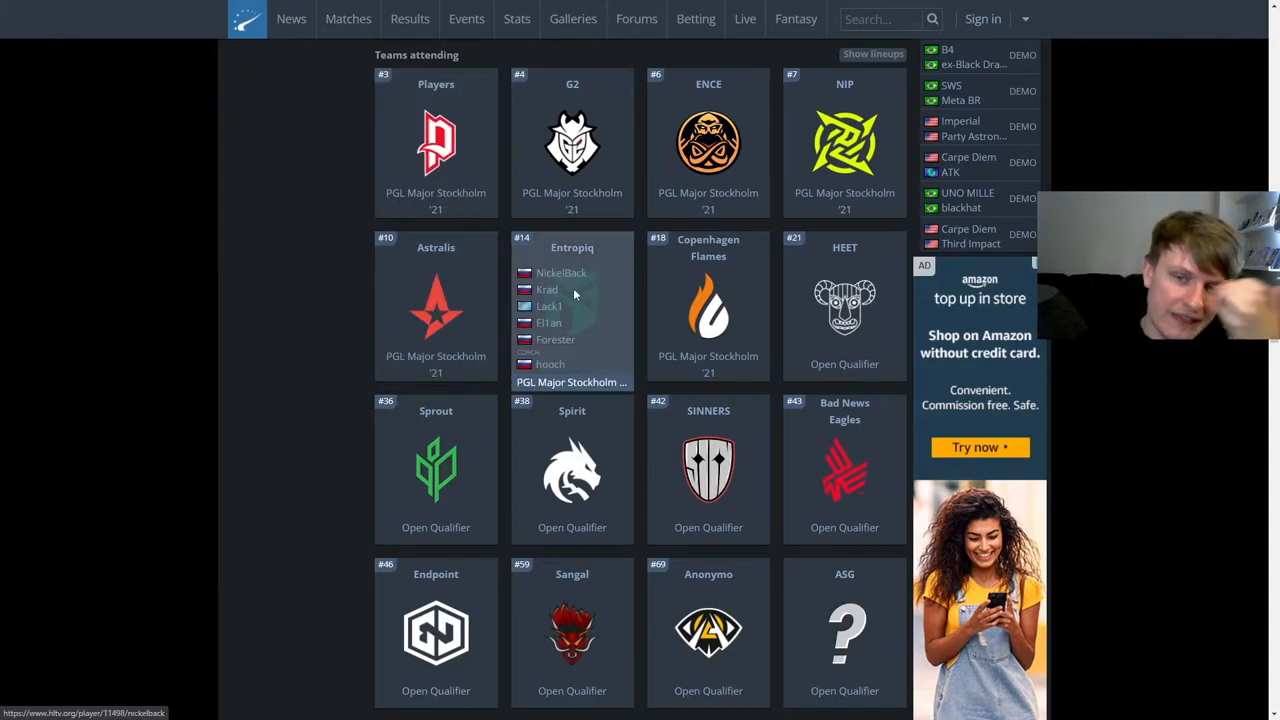
mouse_move(340, 604)
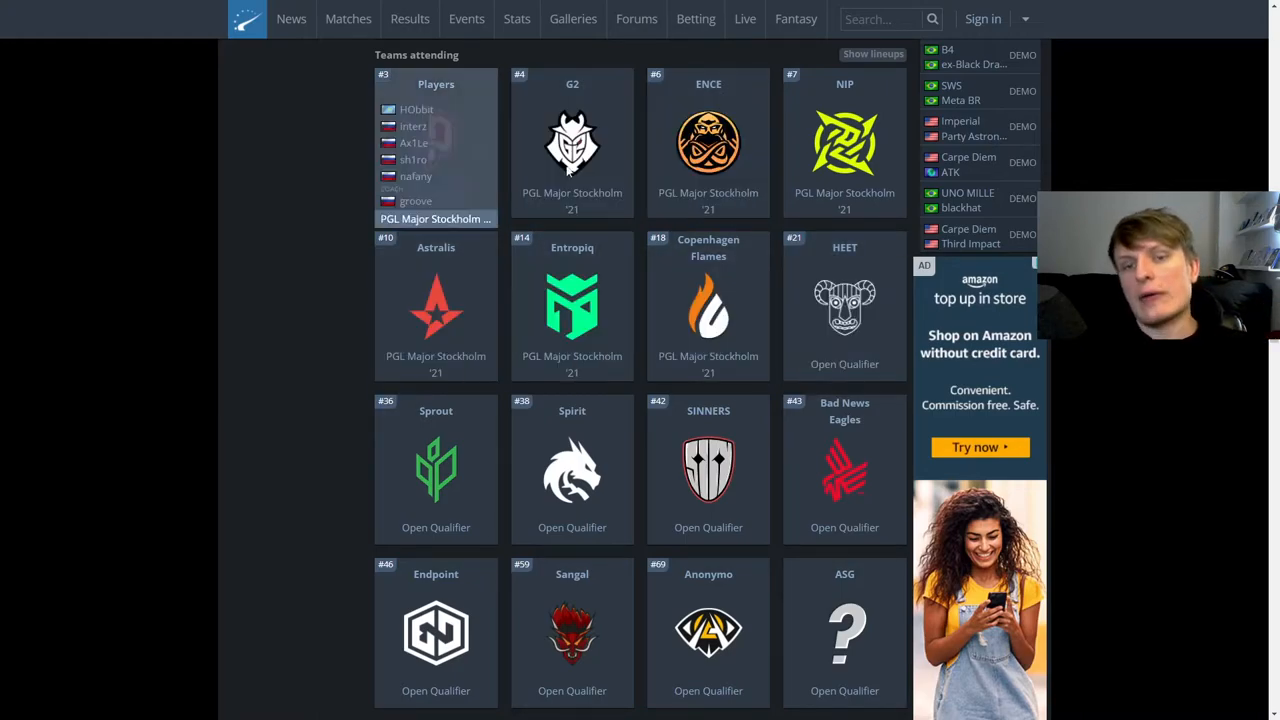
mouse_move(282, 324)
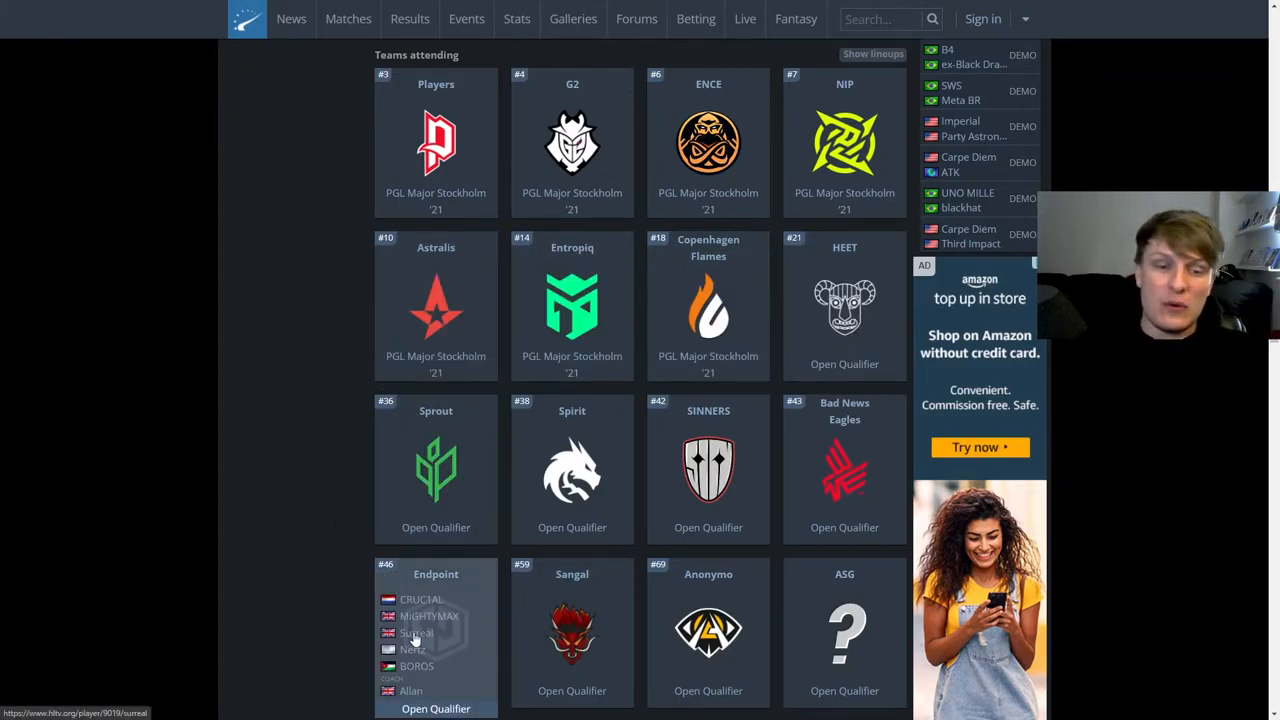
mouse_move(708, 304)
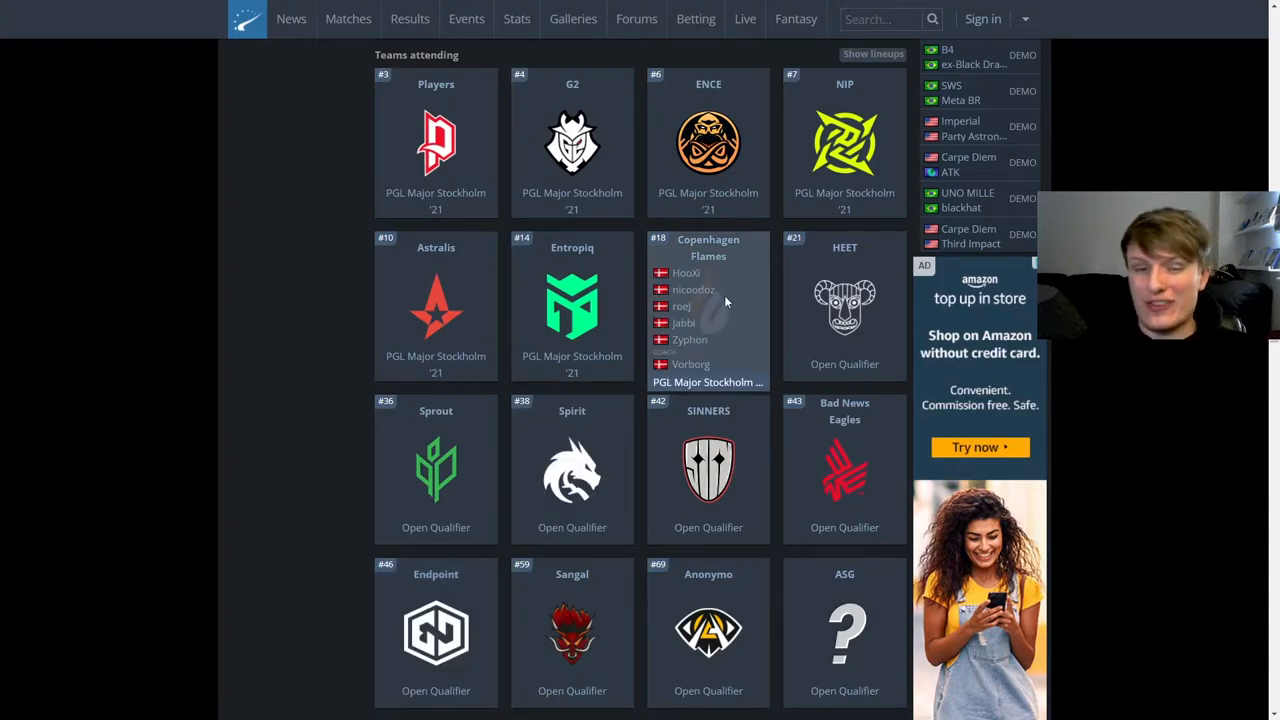
mouse_move(290, 348)
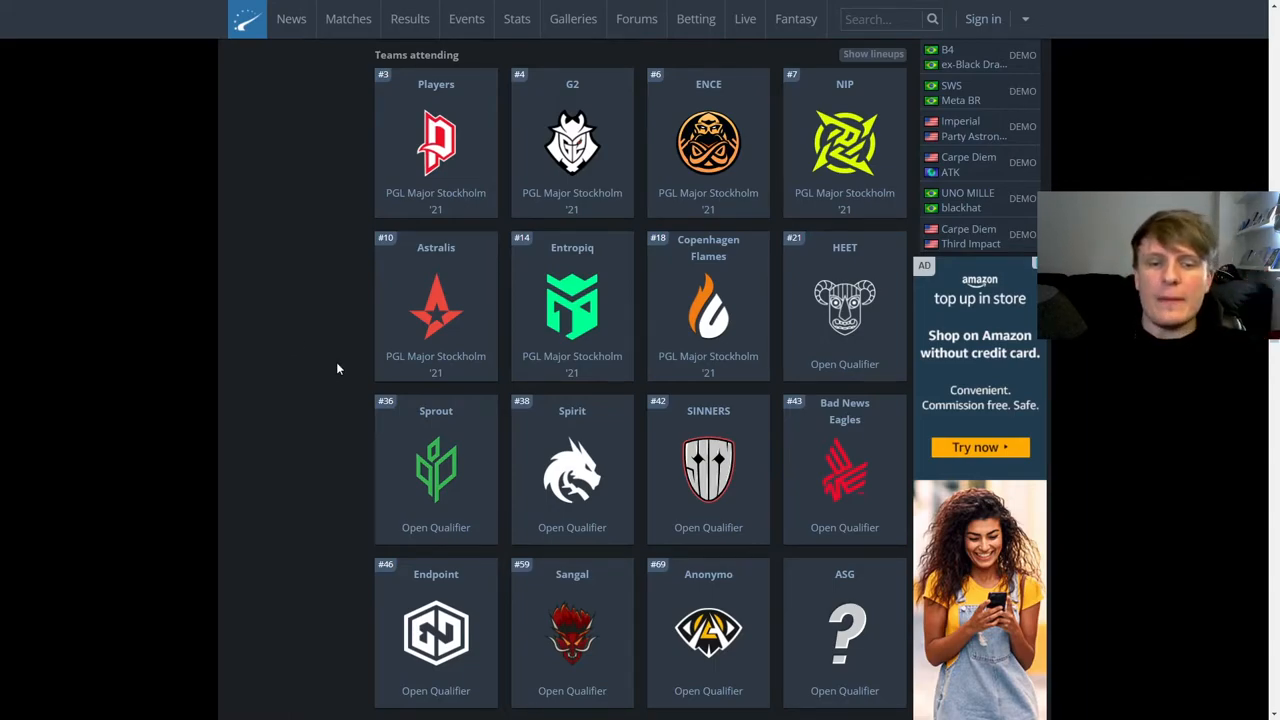
mouse_move(344, 404)
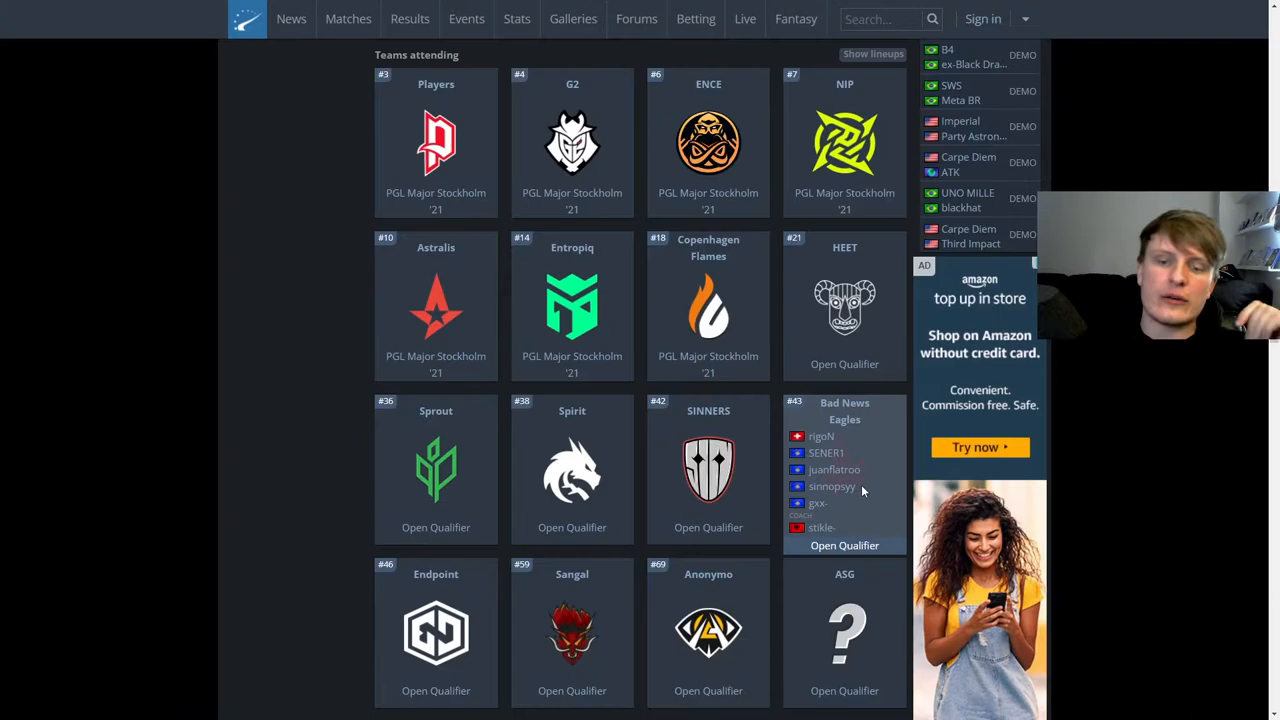
mouse_move(1170, 390)
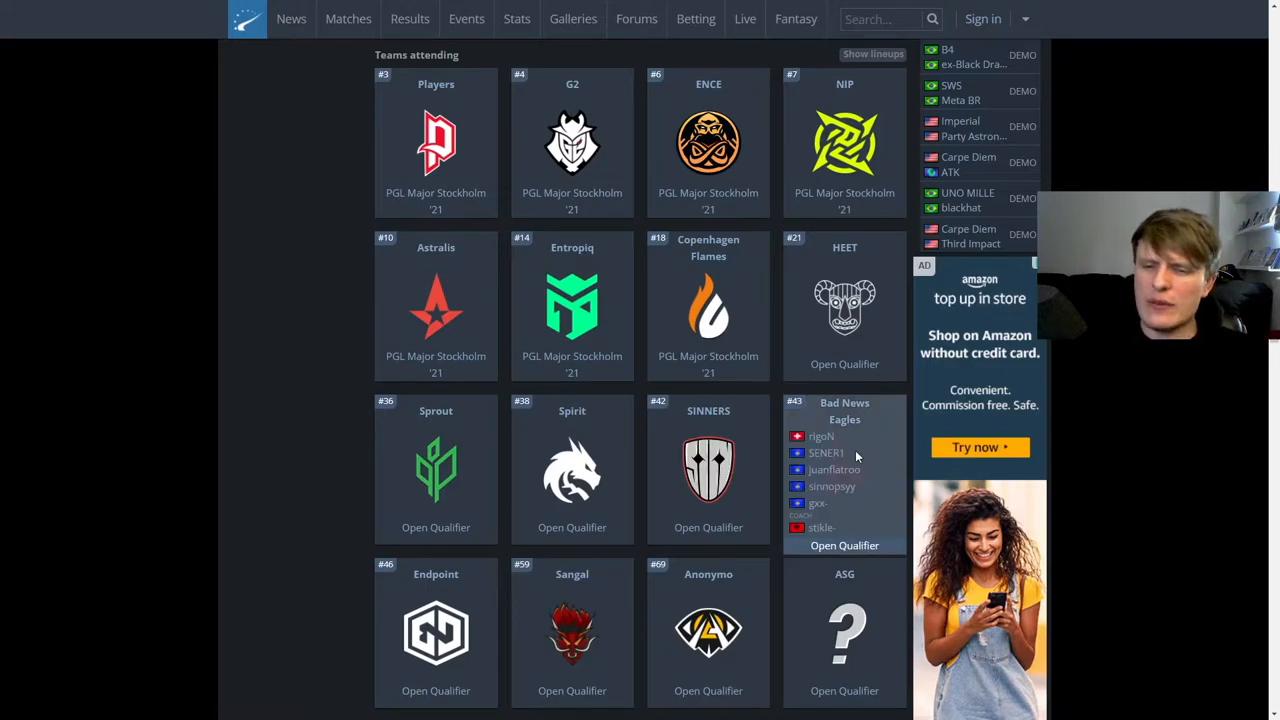
mouse_move(820, 436)
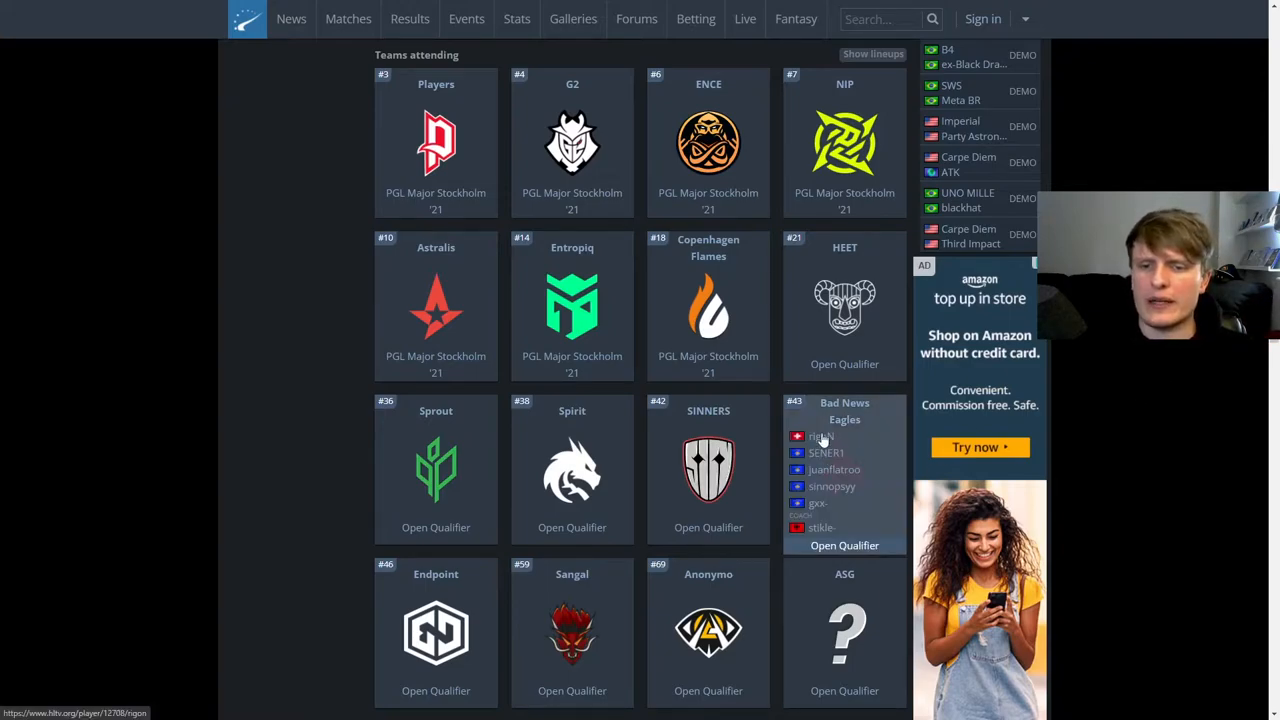
mouse_move(1250, 396)
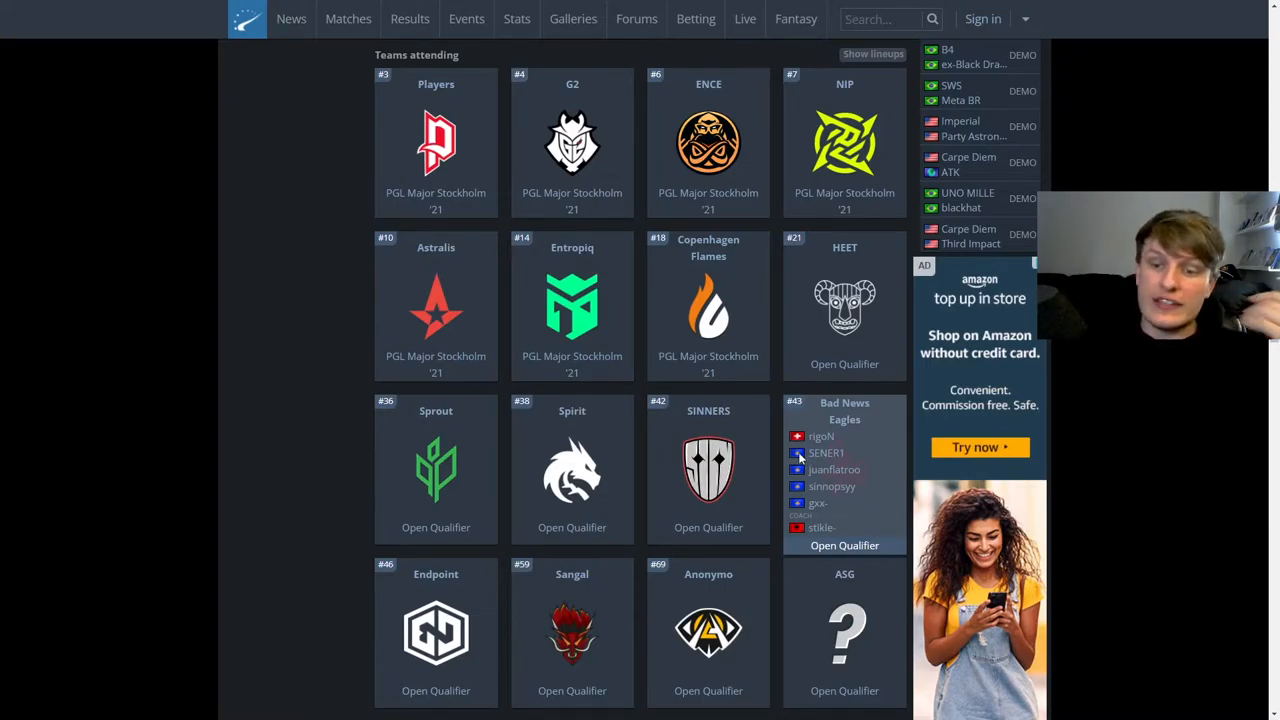
mouse_move(872, 492)
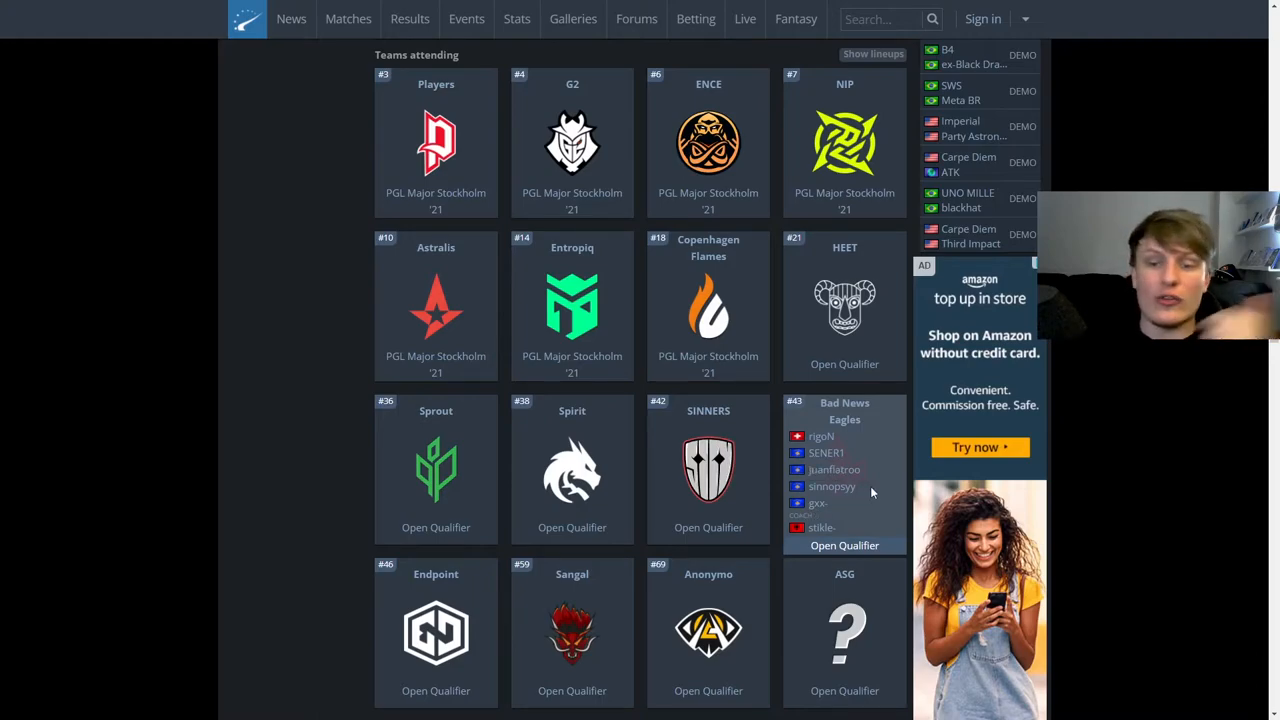
mouse_move(796, 528)
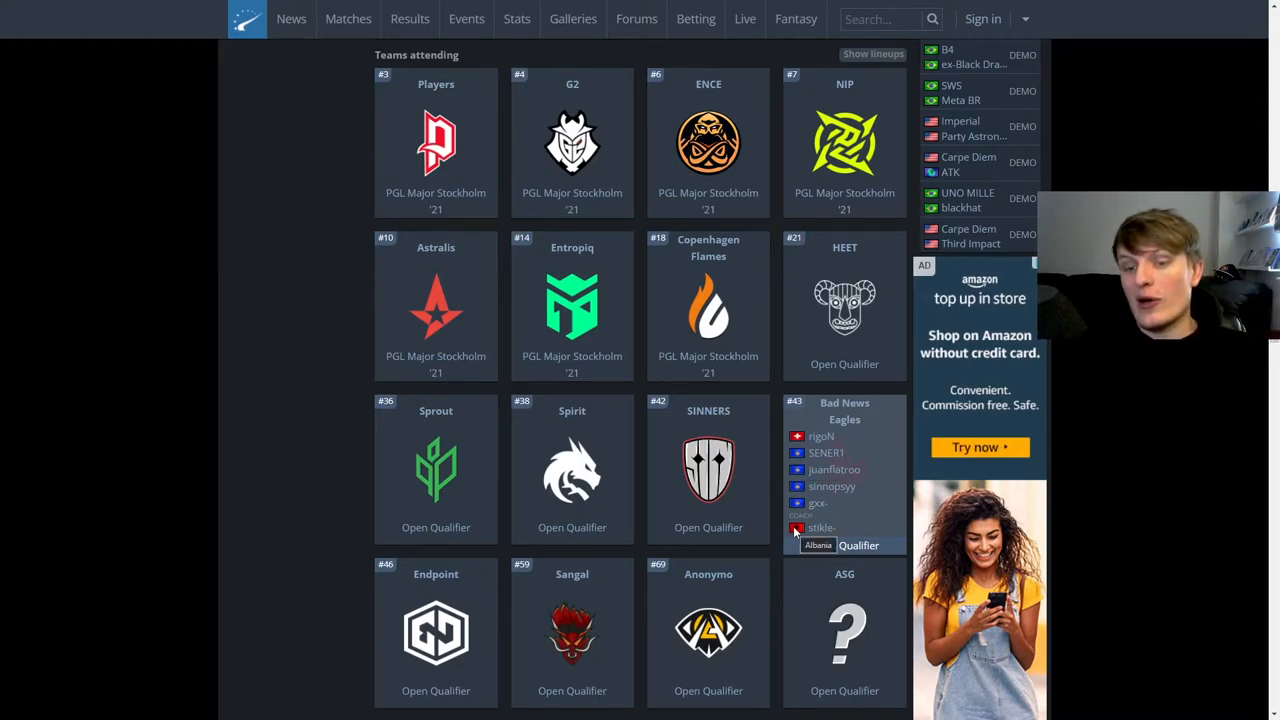
mouse_move(796, 436)
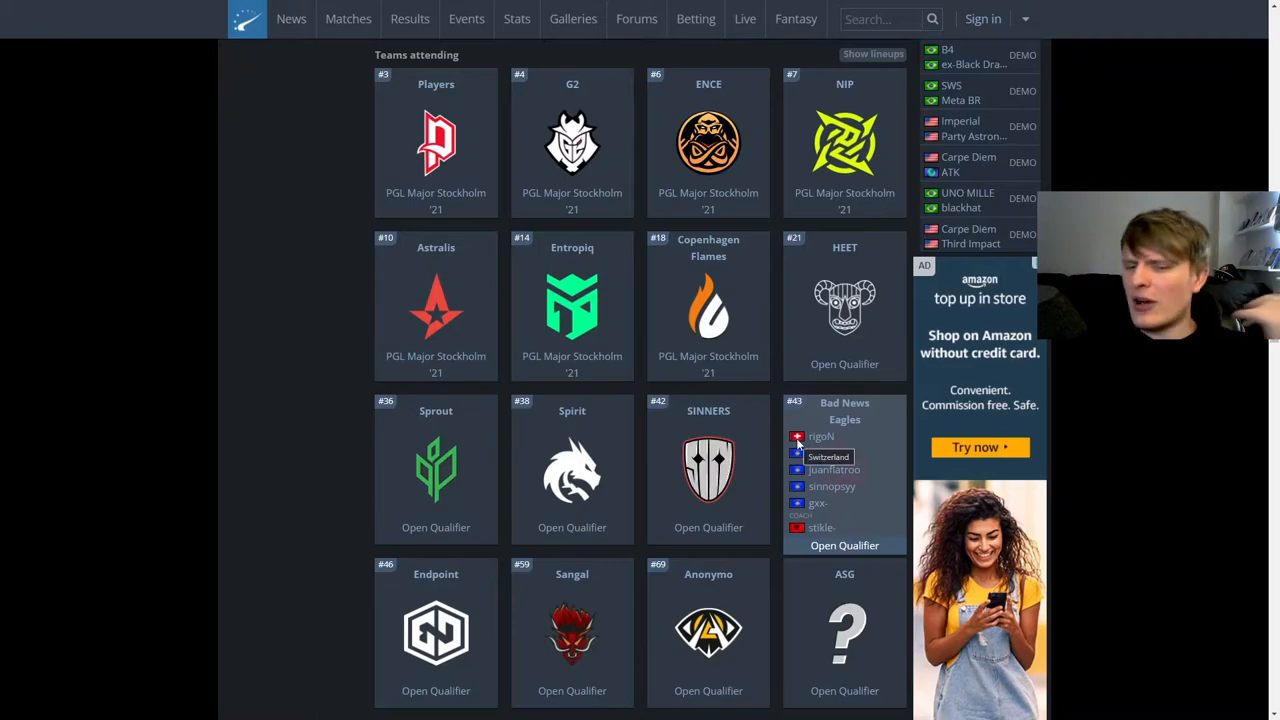
mouse_move(1134, 468)
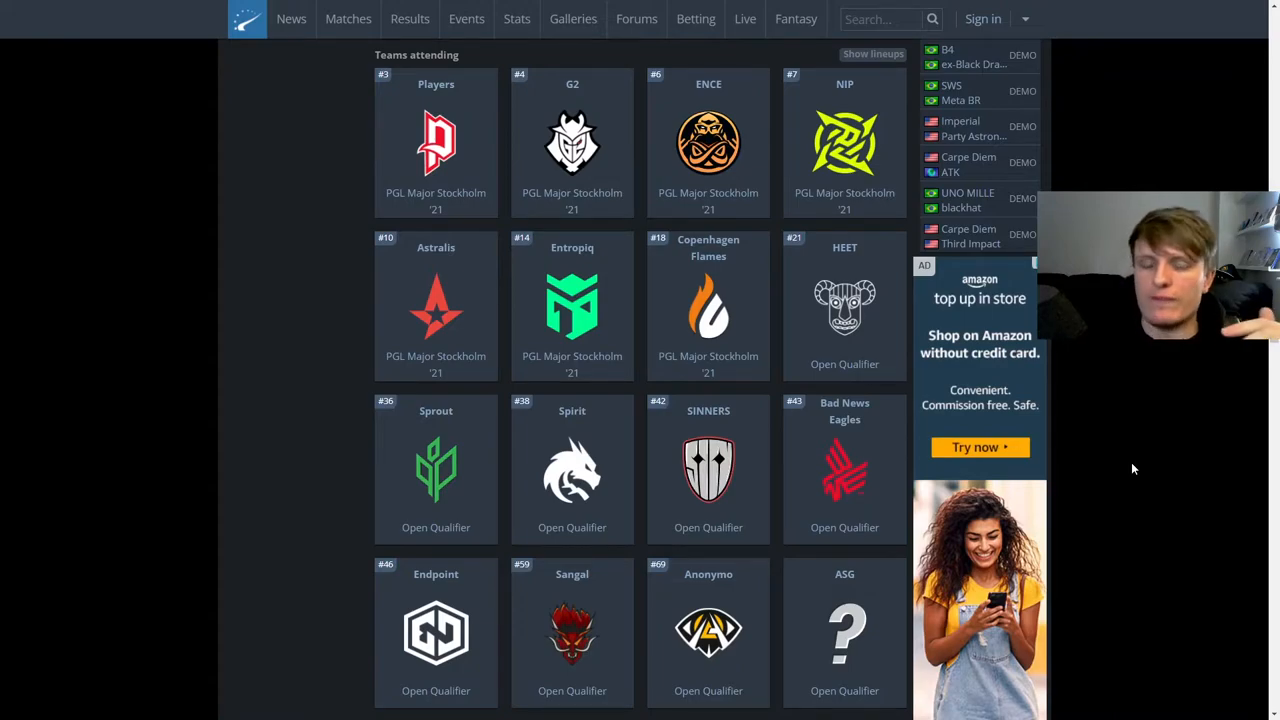
mouse_move(708, 304)
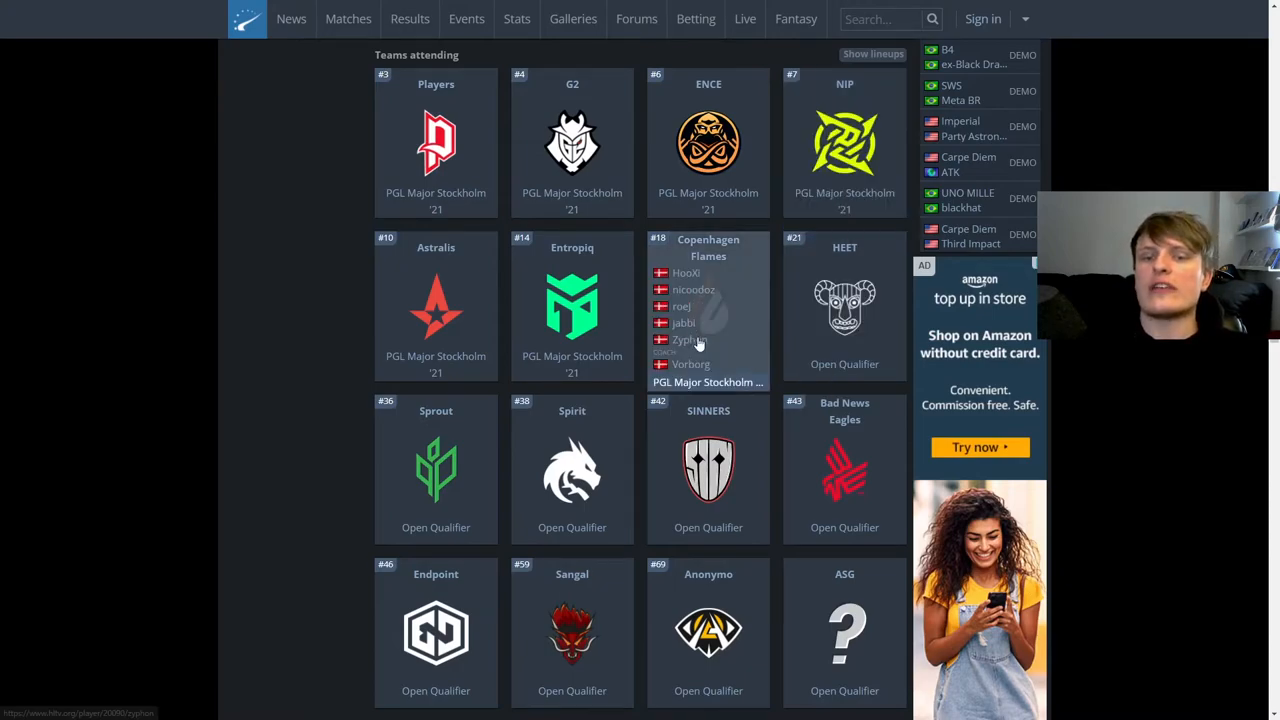
mouse_move(736, 324)
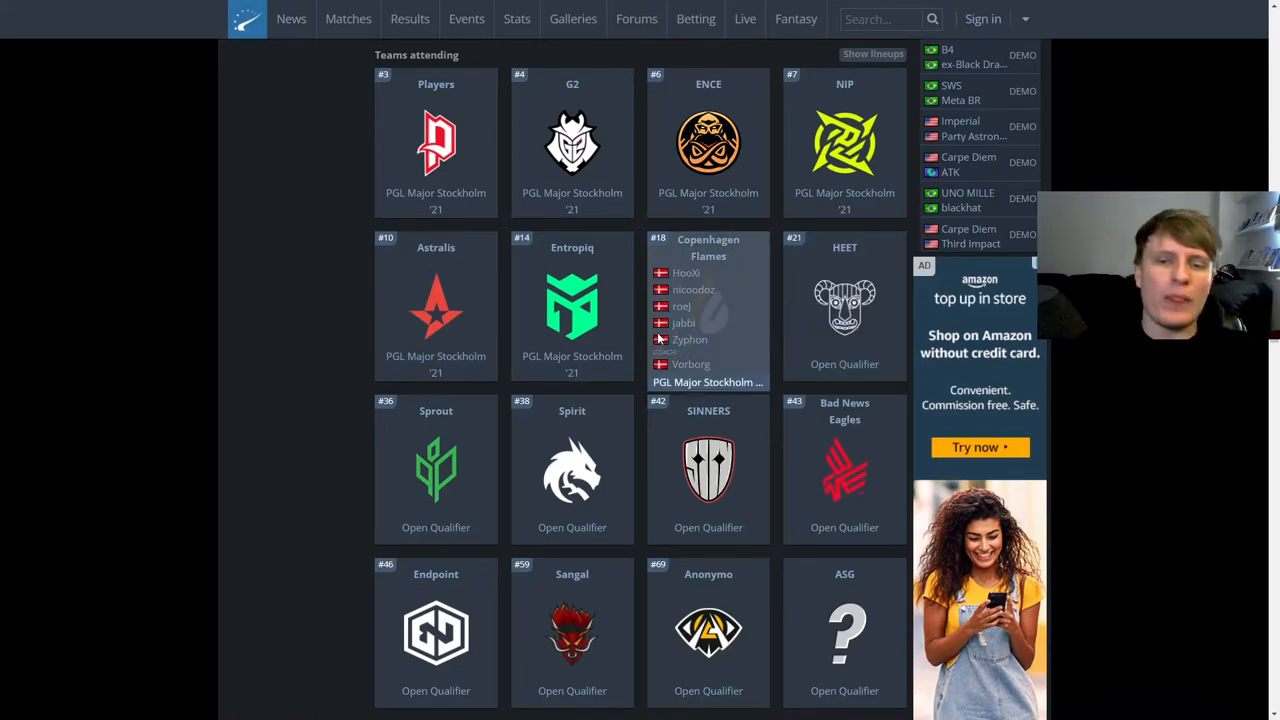
mouse_move(756, 336)
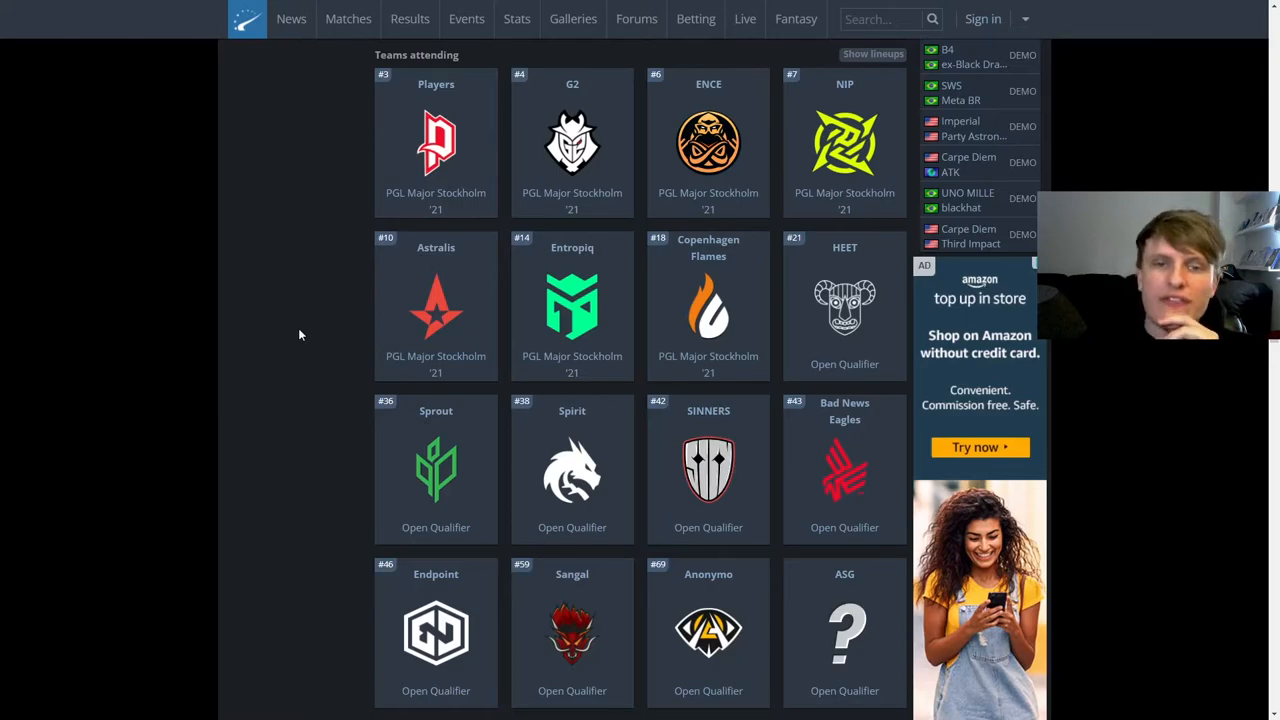
mouse_move(844, 140)
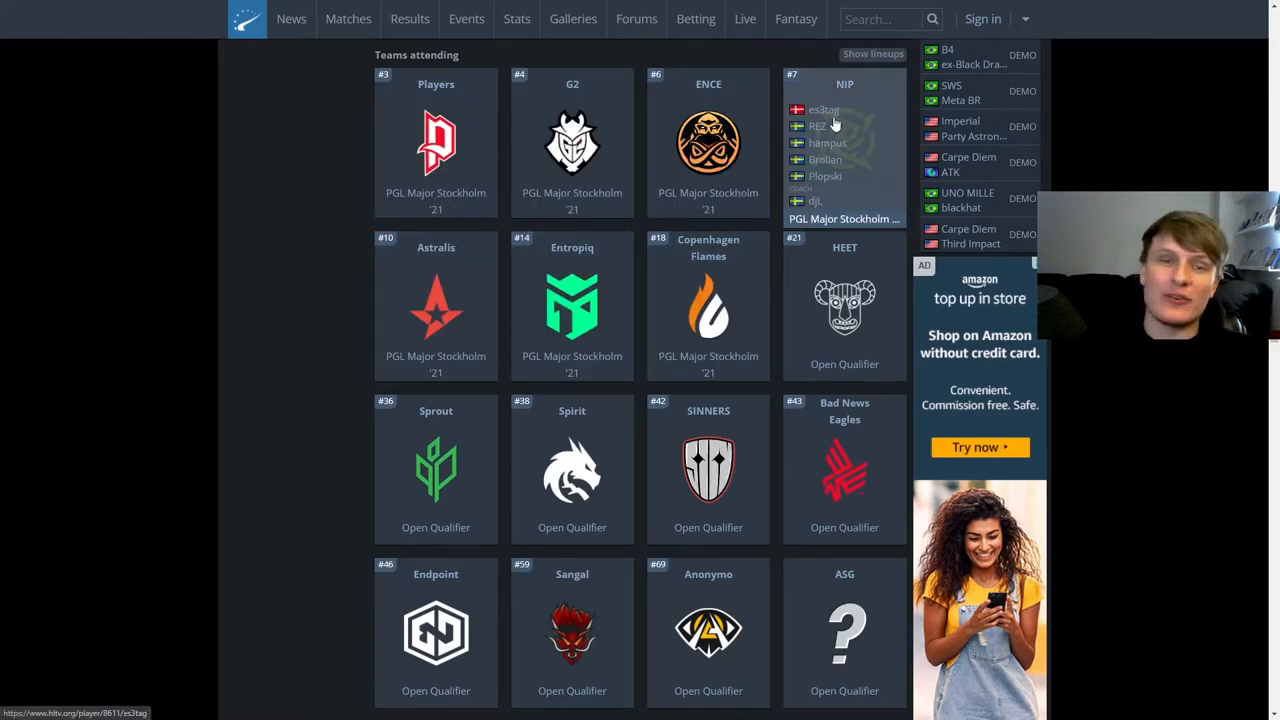
mouse_move(862, 496)
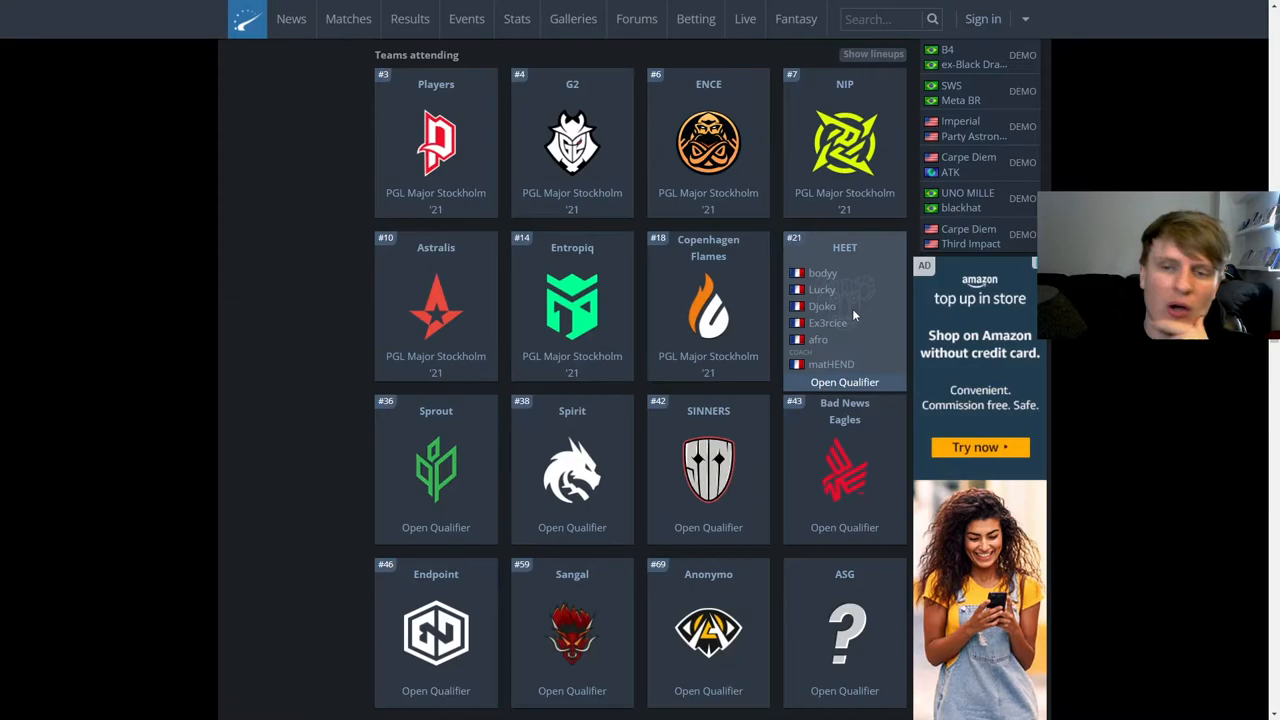
mouse_move(858, 316)
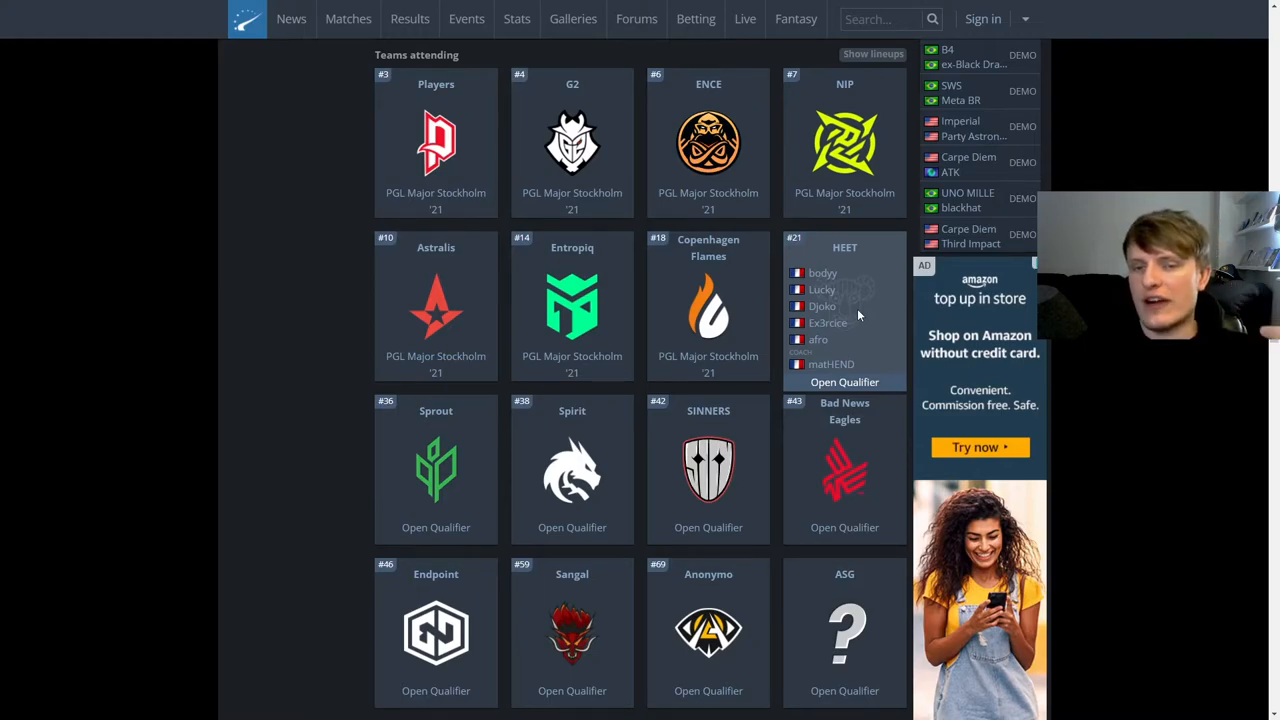
mouse_move(864, 348)
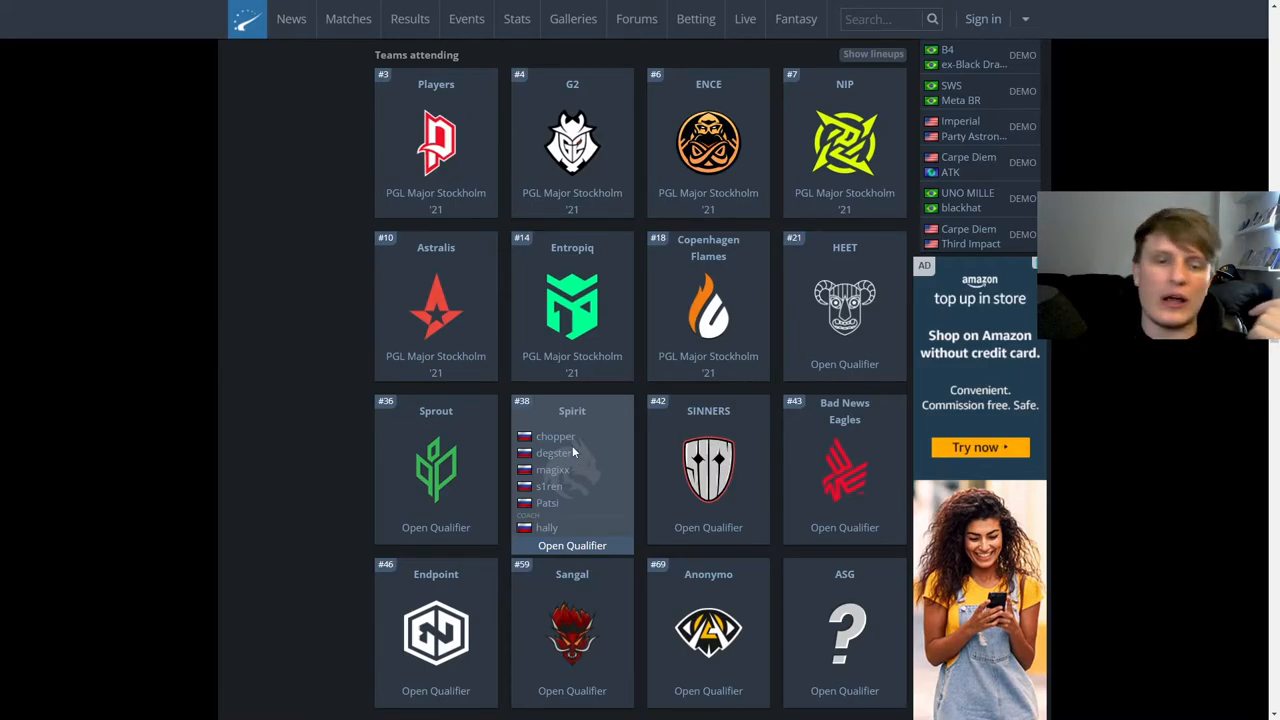
mouse_move(552, 458)
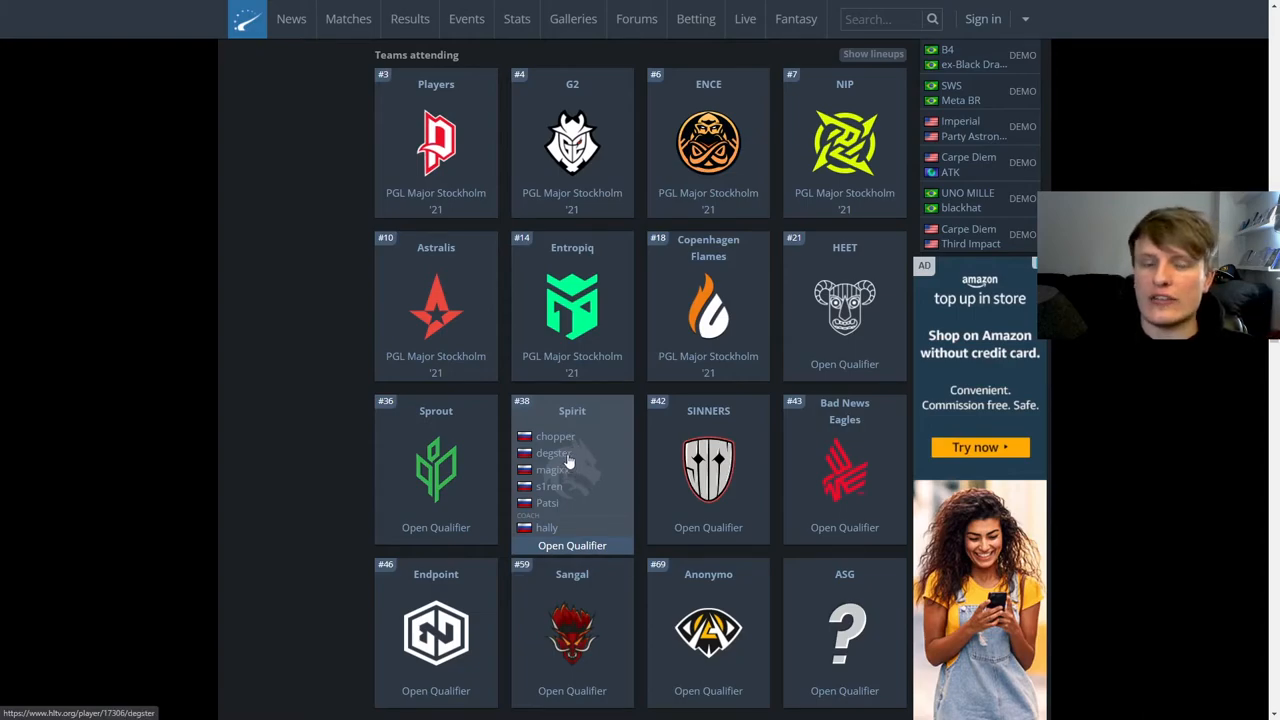
mouse_move(560, 476)
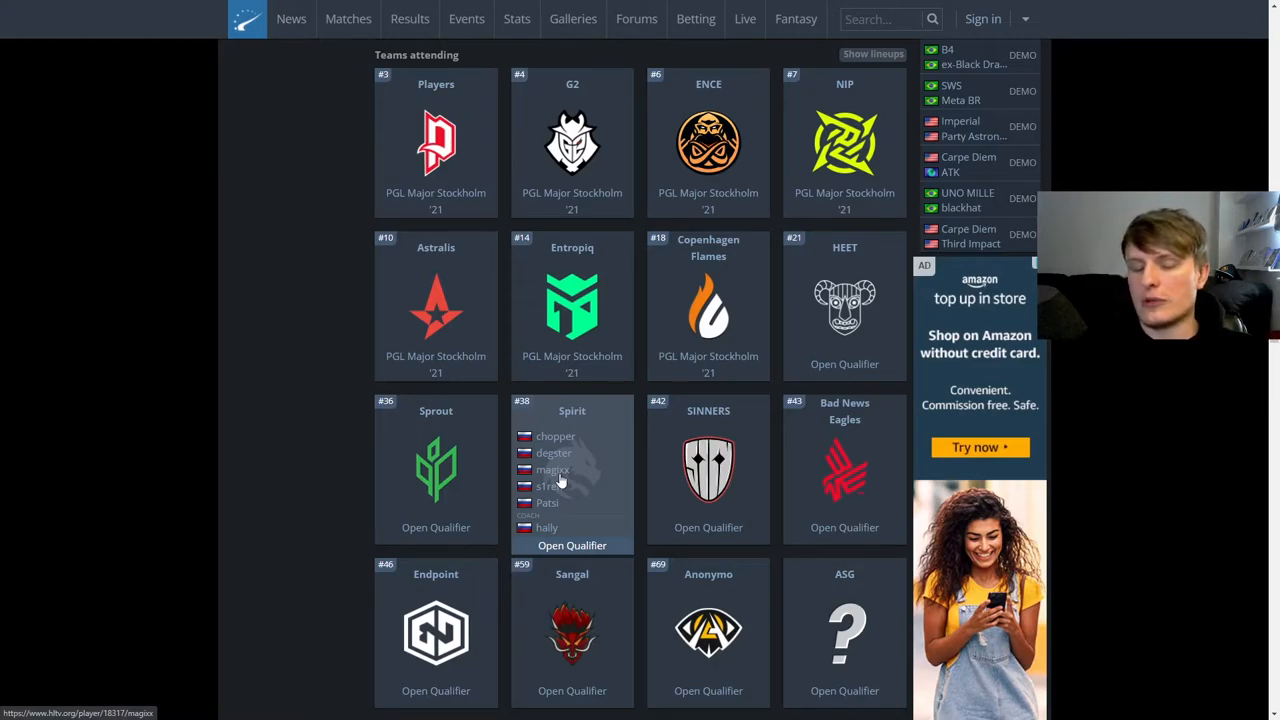
mouse_move(560, 504)
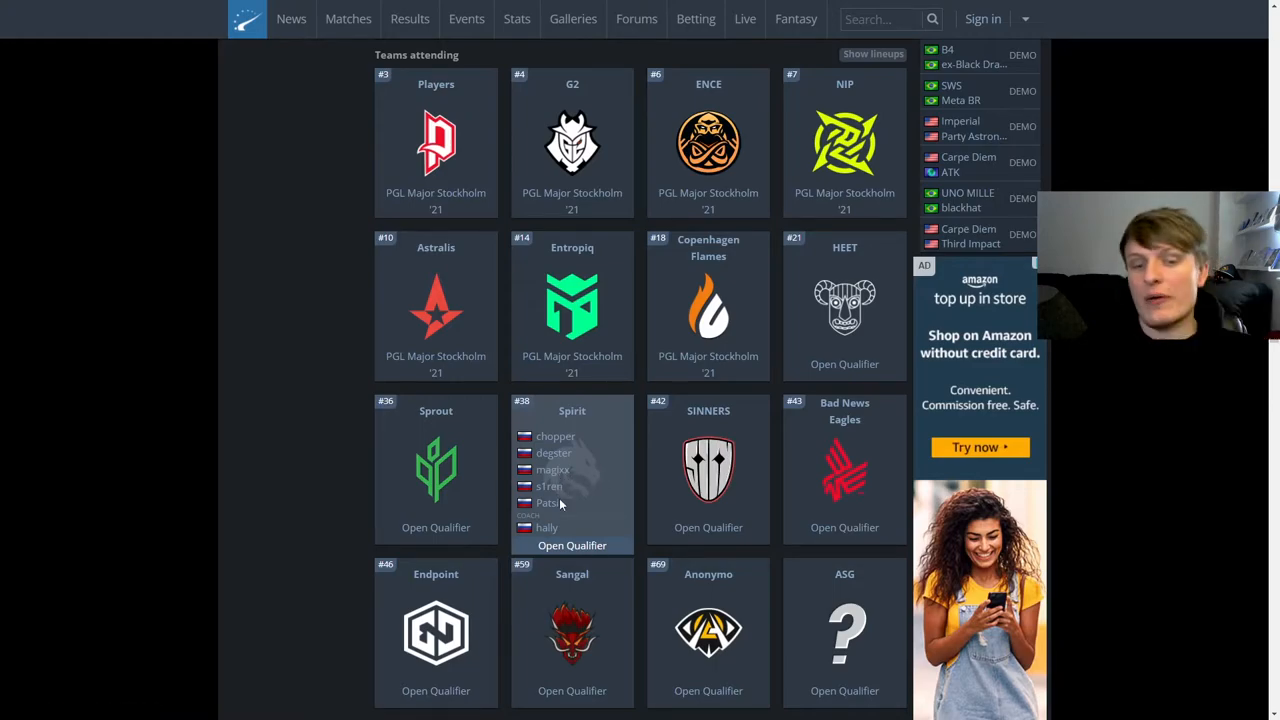
mouse_move(548, 508)
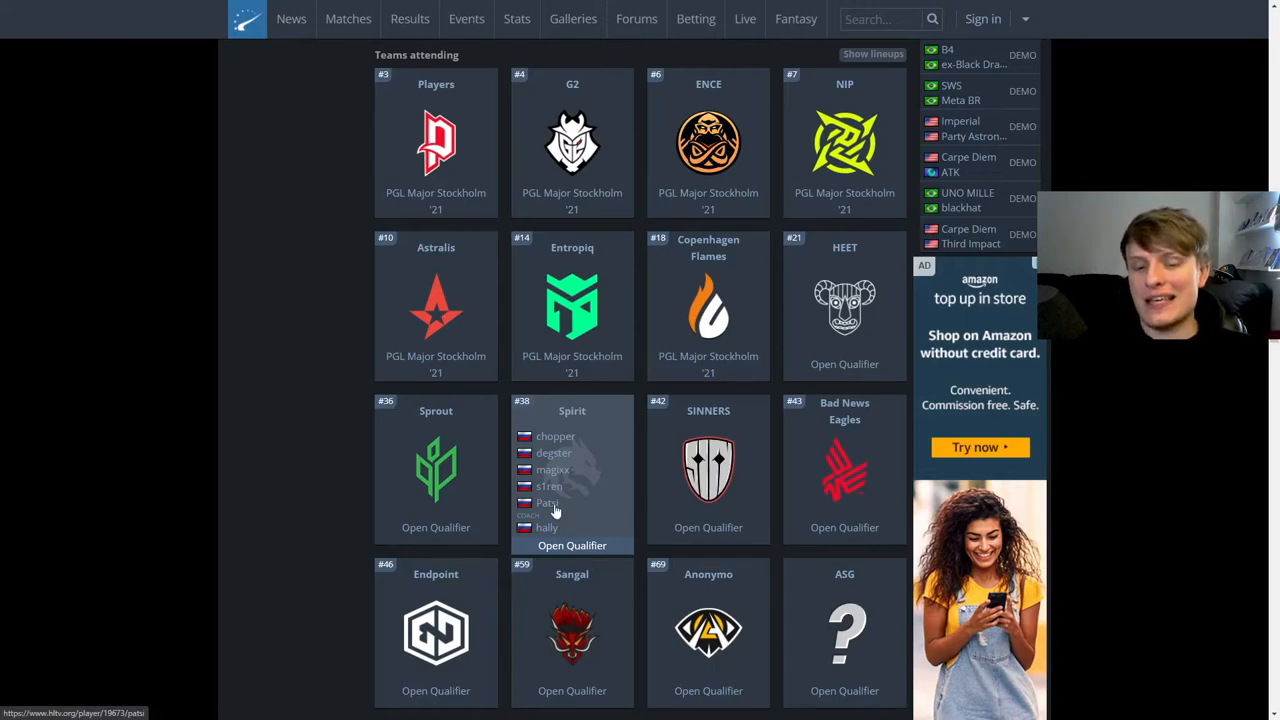
mouse_move(584, 498)
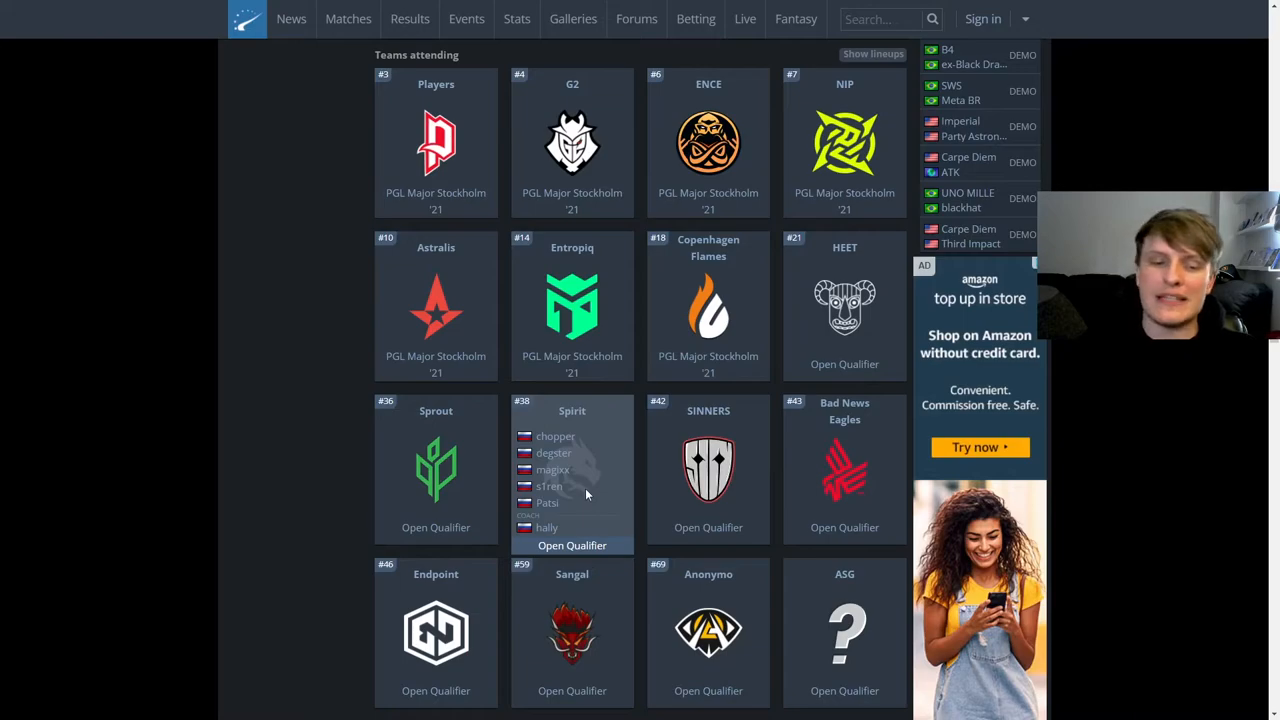
mouse_move(646, 450)
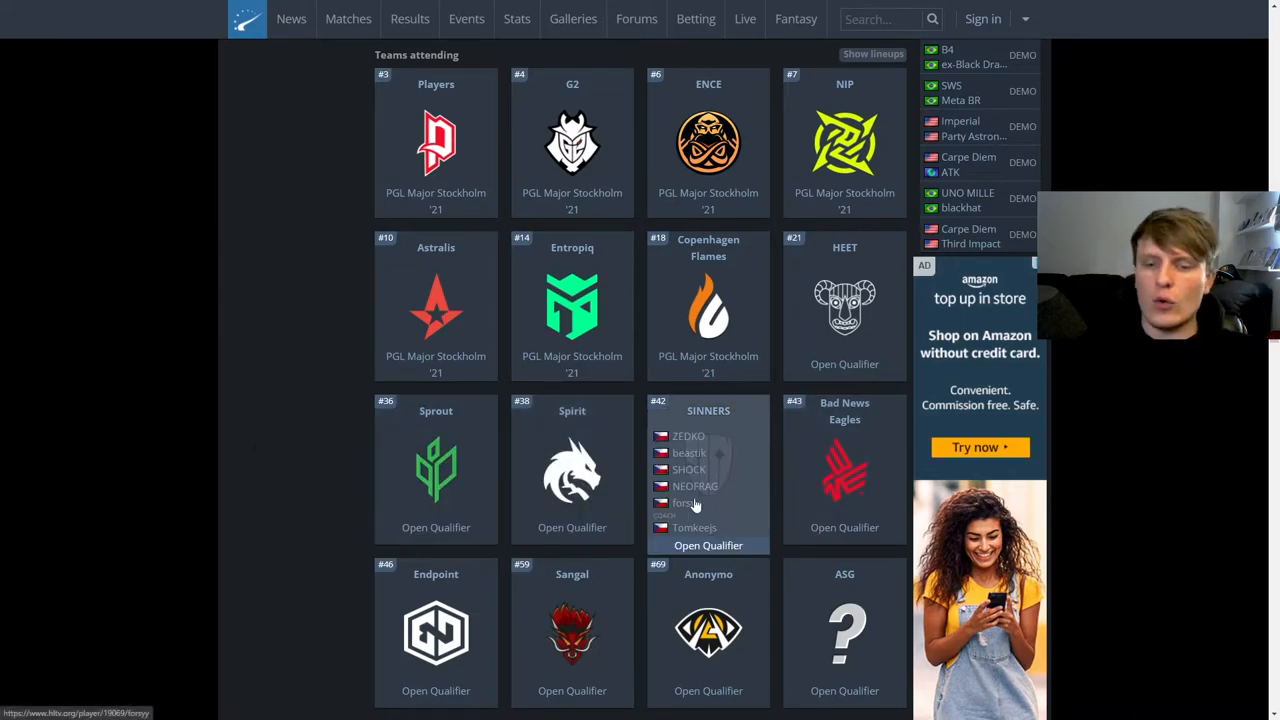
mouse_move(696, 486)
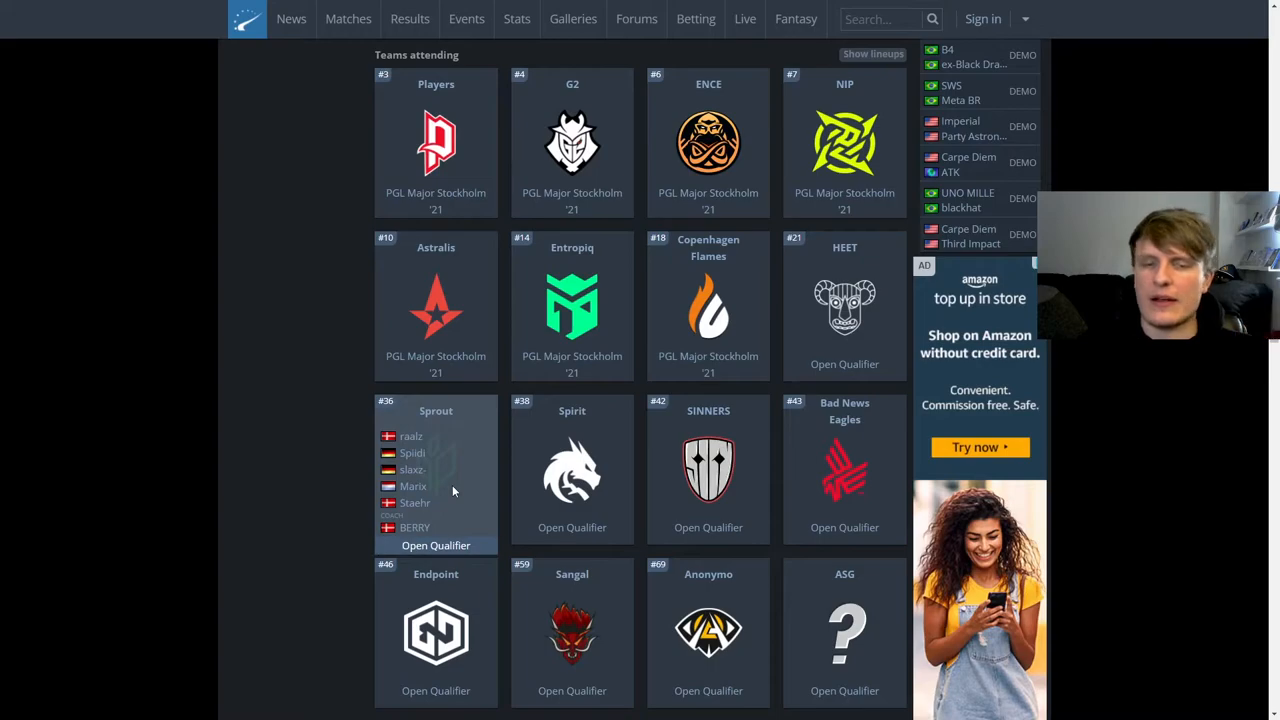
scroll(down, 3)
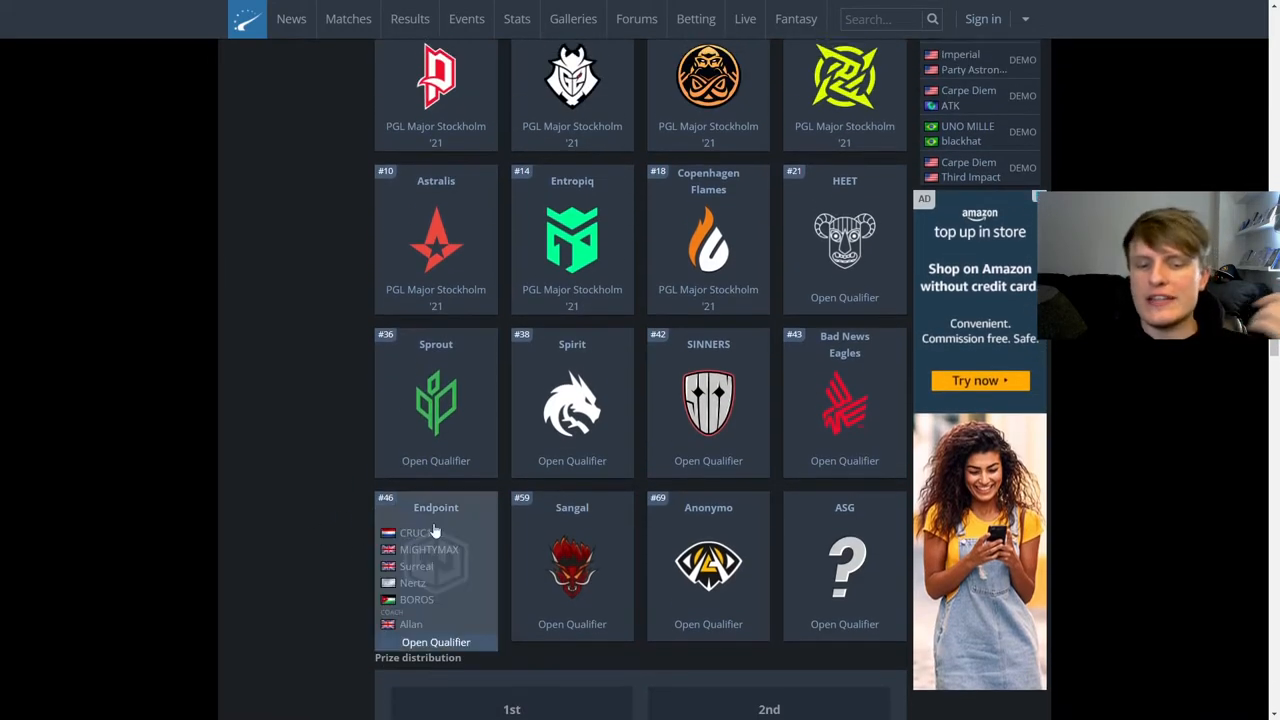
scroll(up, 3)
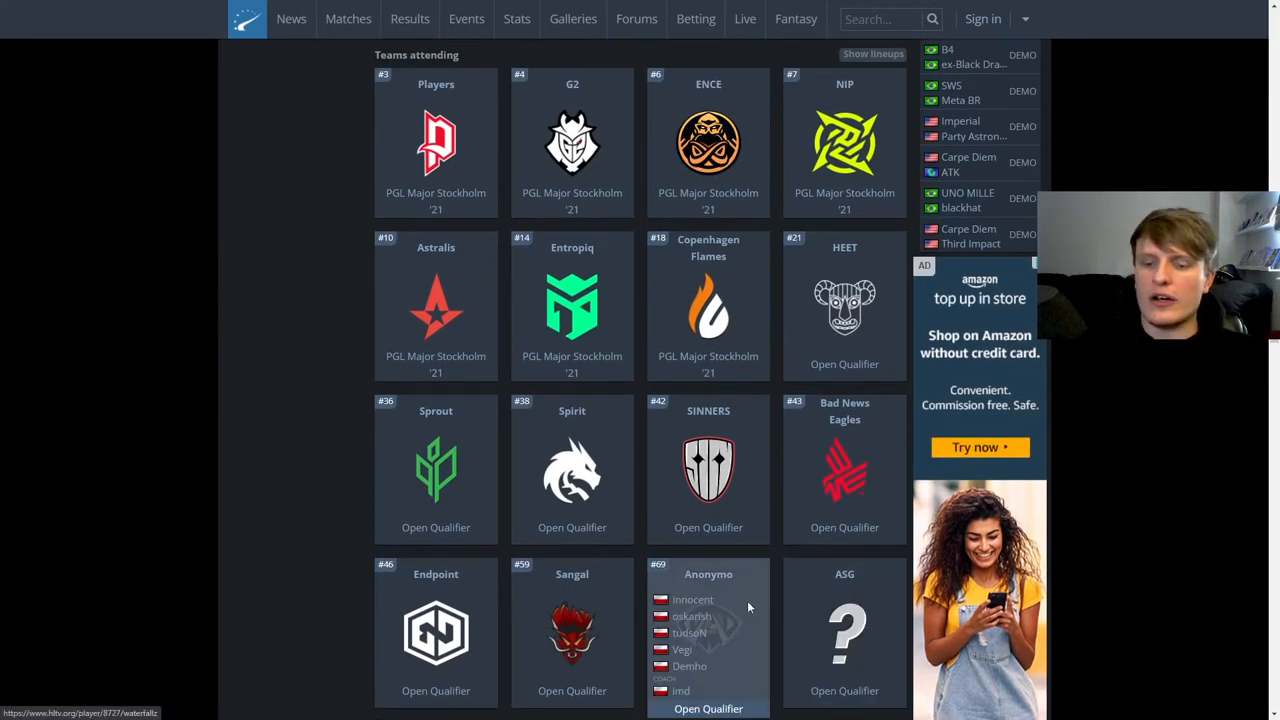
mouse_move(572, 470)
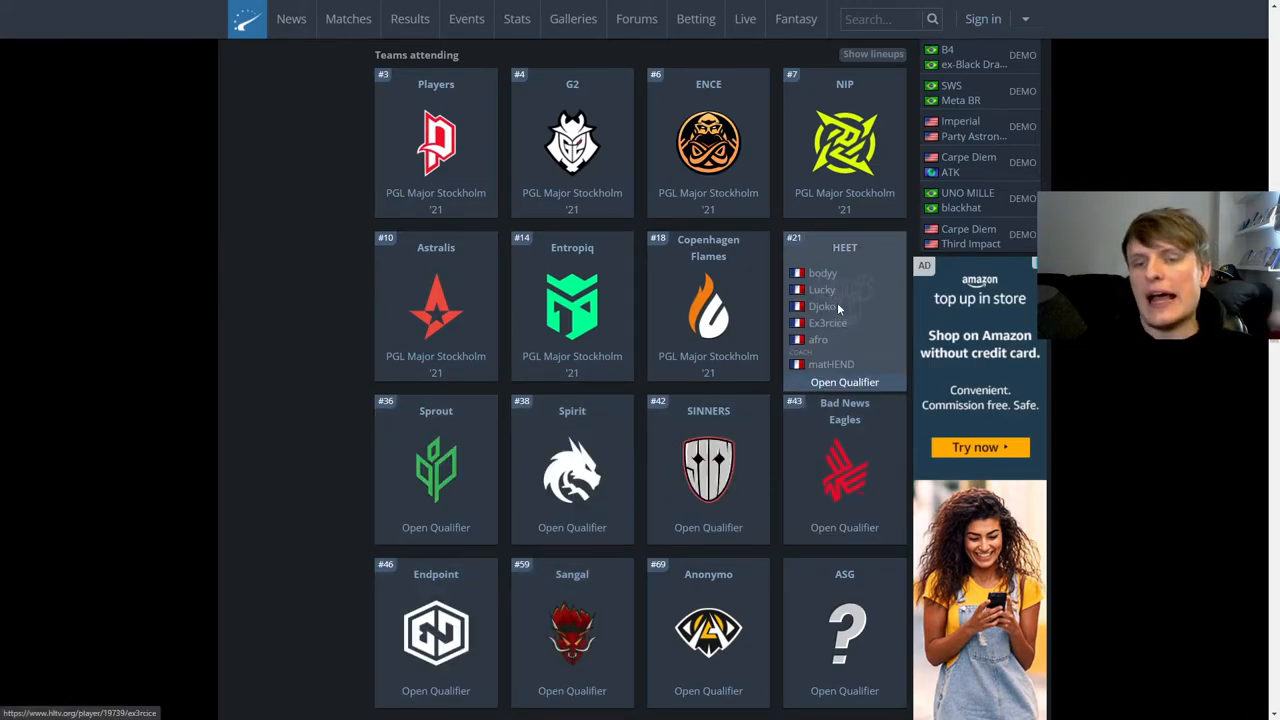
mouse_move(264, 294)
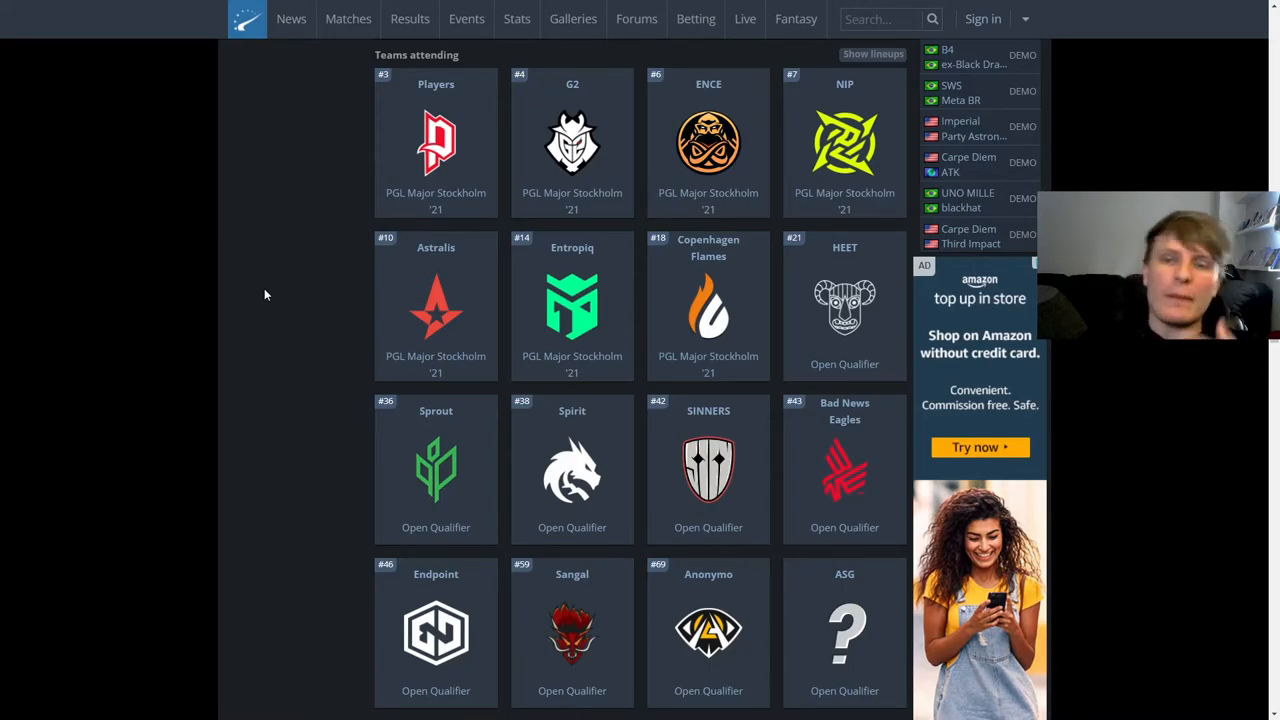
mouse_move(436, 140)
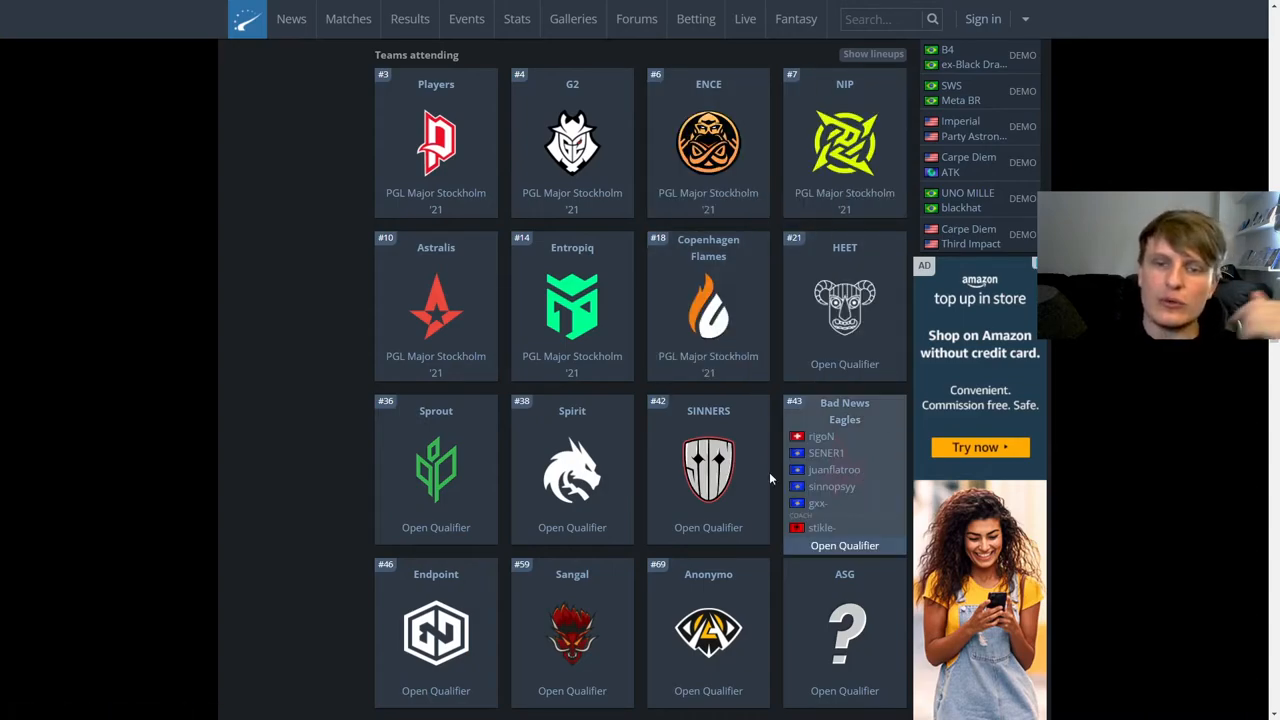
mouse_move(298, 456)
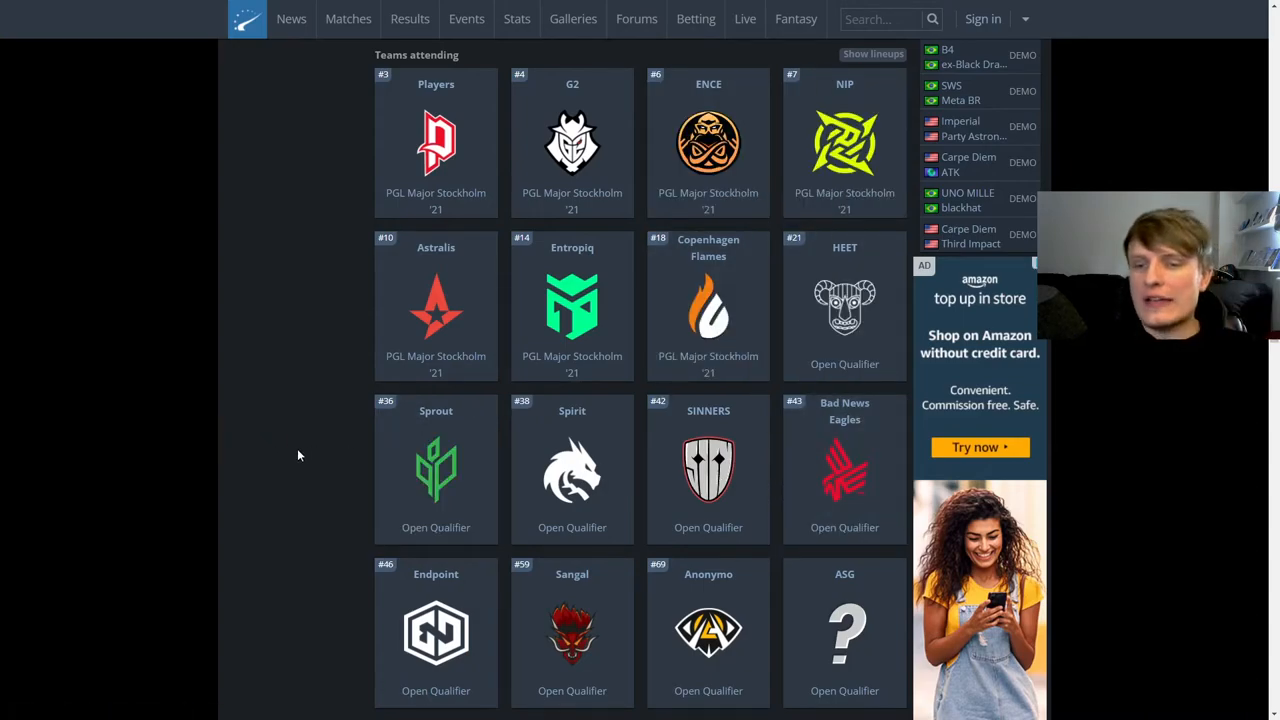
mouse_move(572, 470)
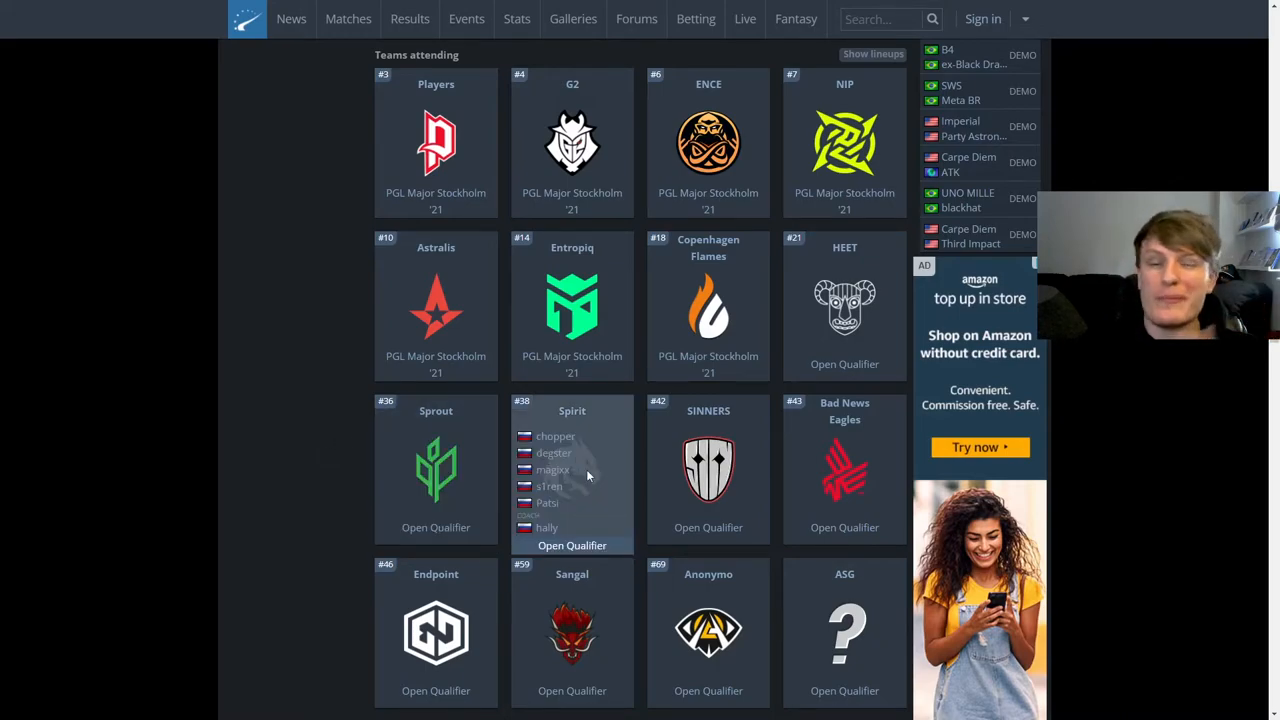
mouse_move(616, 482)
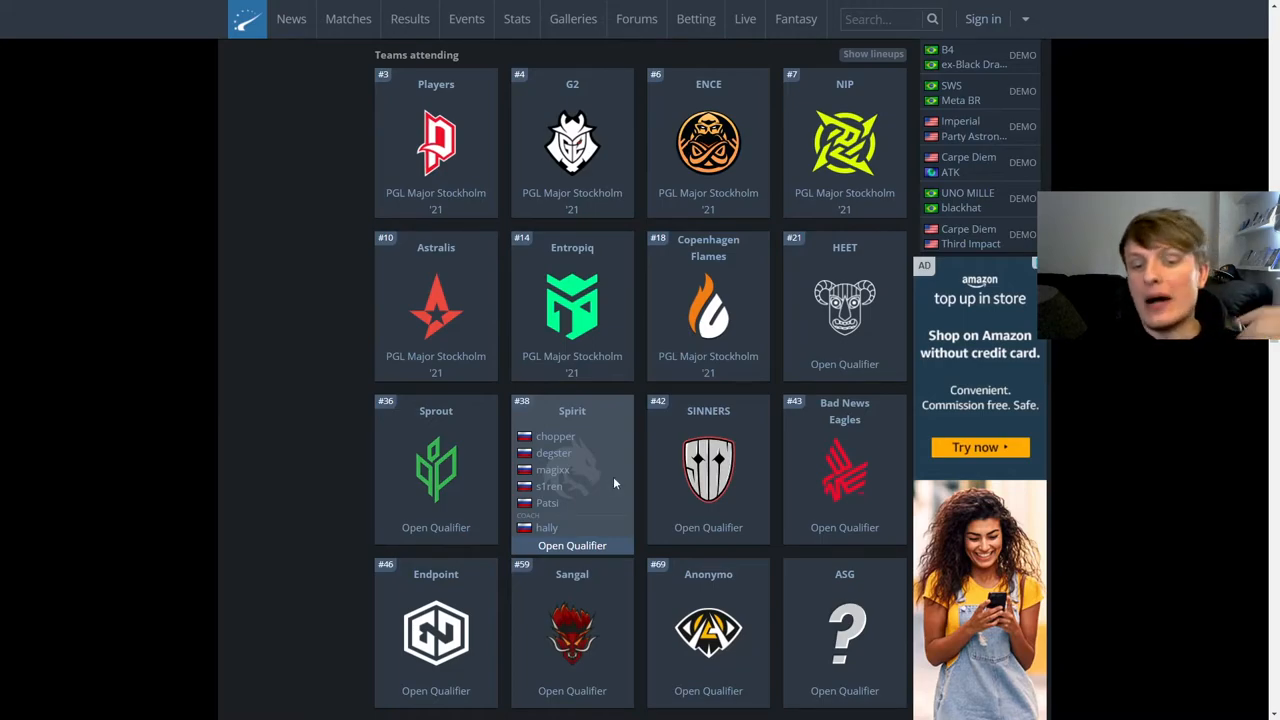
mouse_move(554, 460)
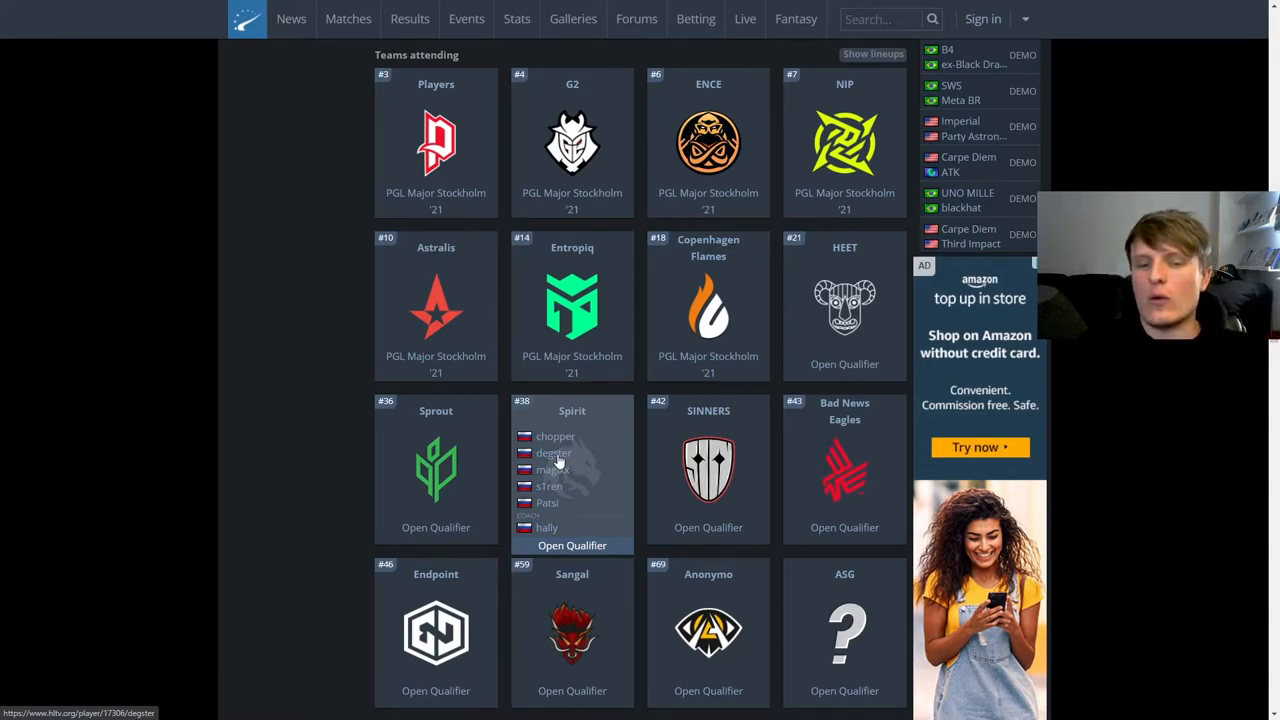
mouse_move(556, 444)
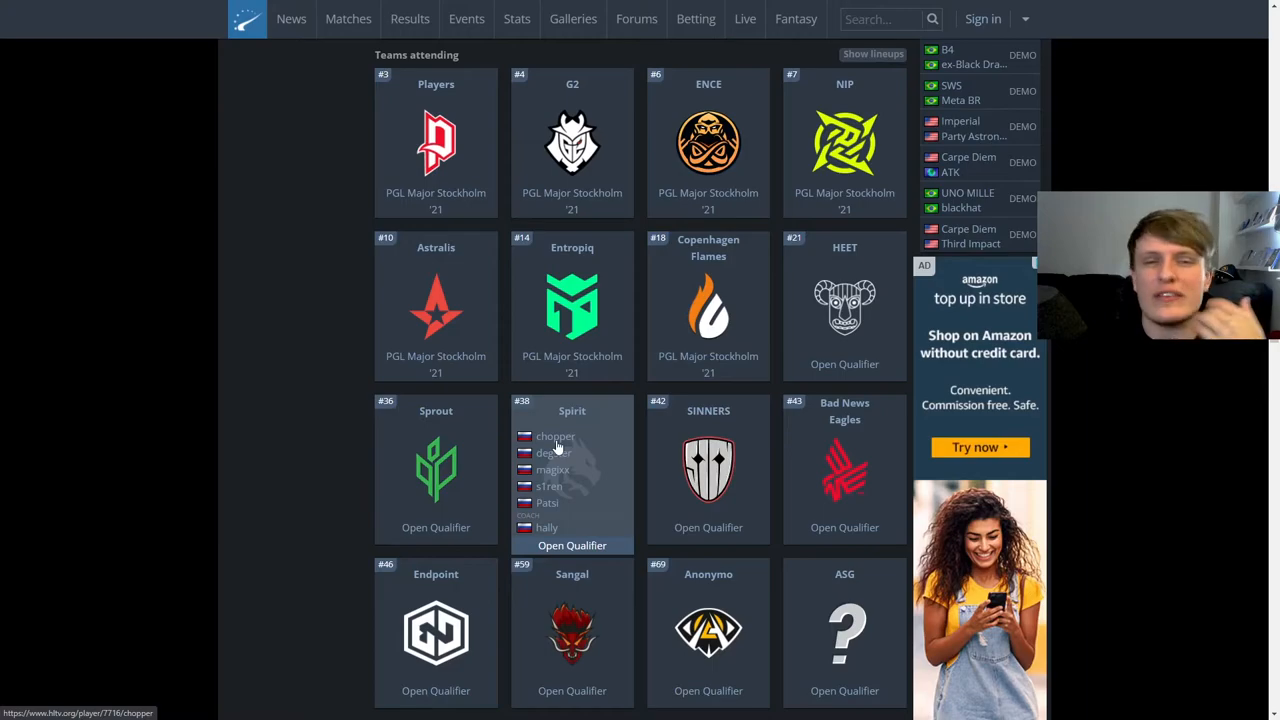
mouse_move(544, 522)
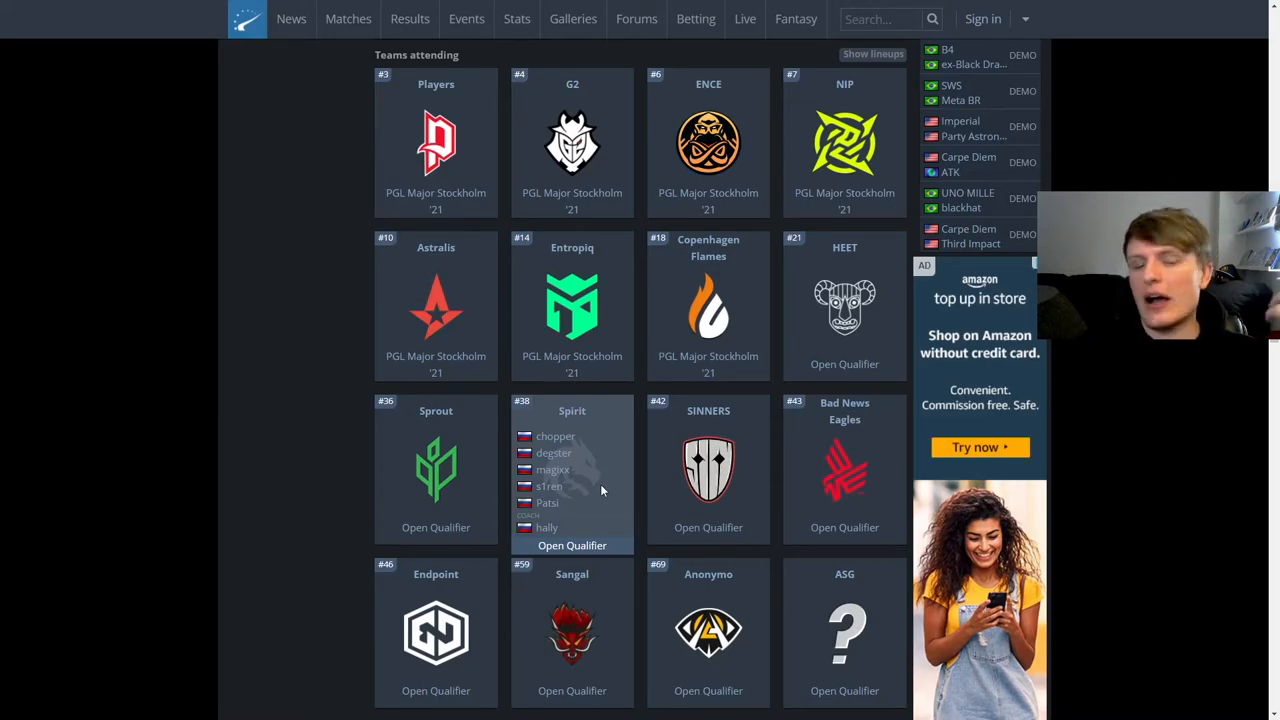
mouse_move(570, 444)
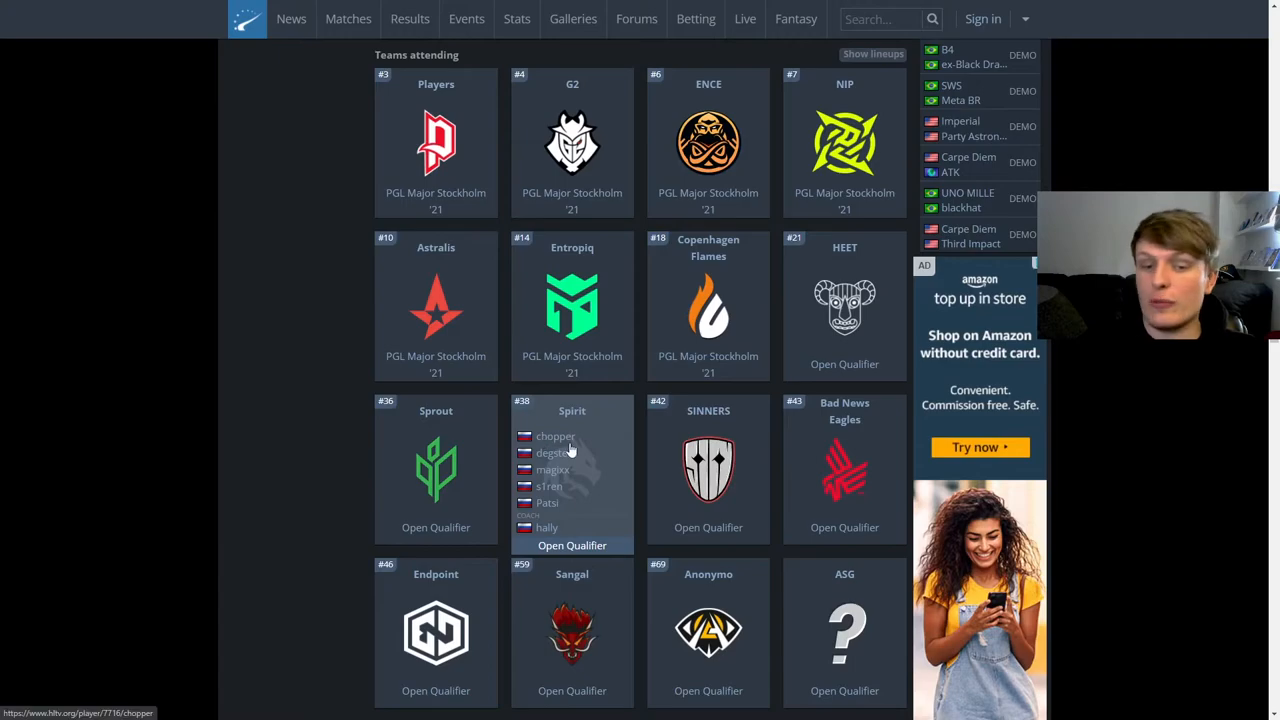
mouse_move(600, 468)
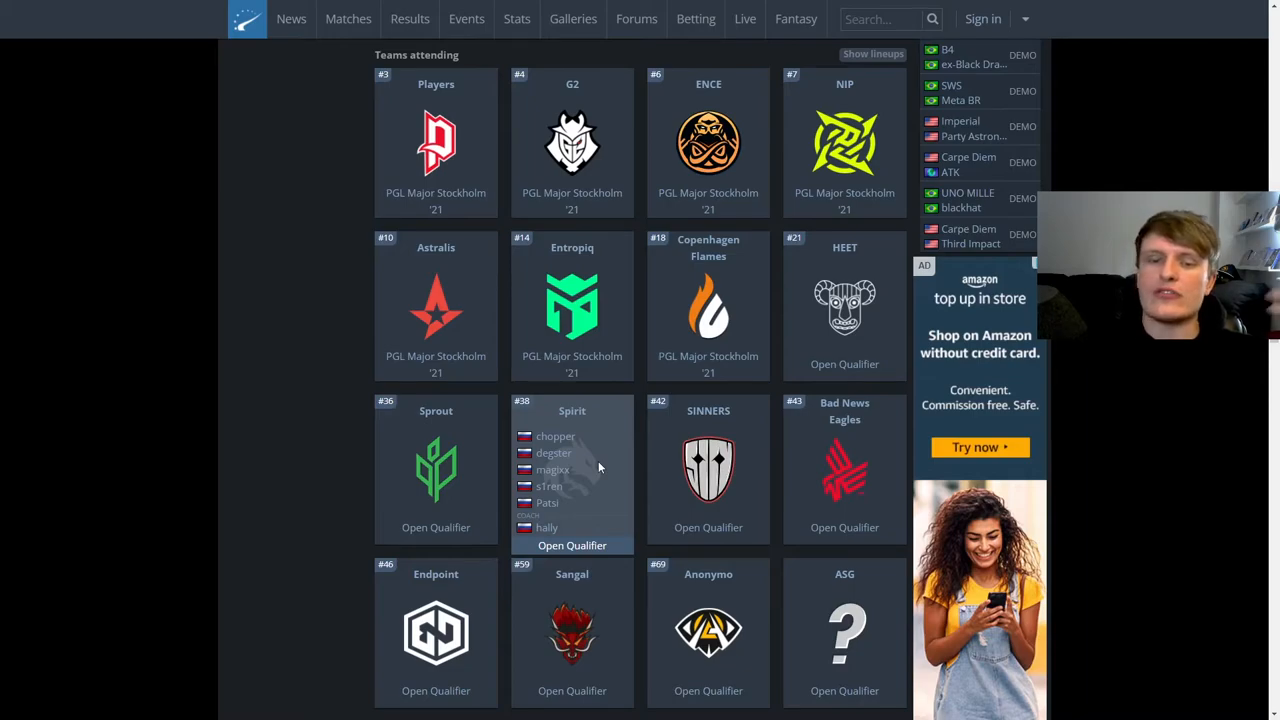
mouse_move(708, 460)
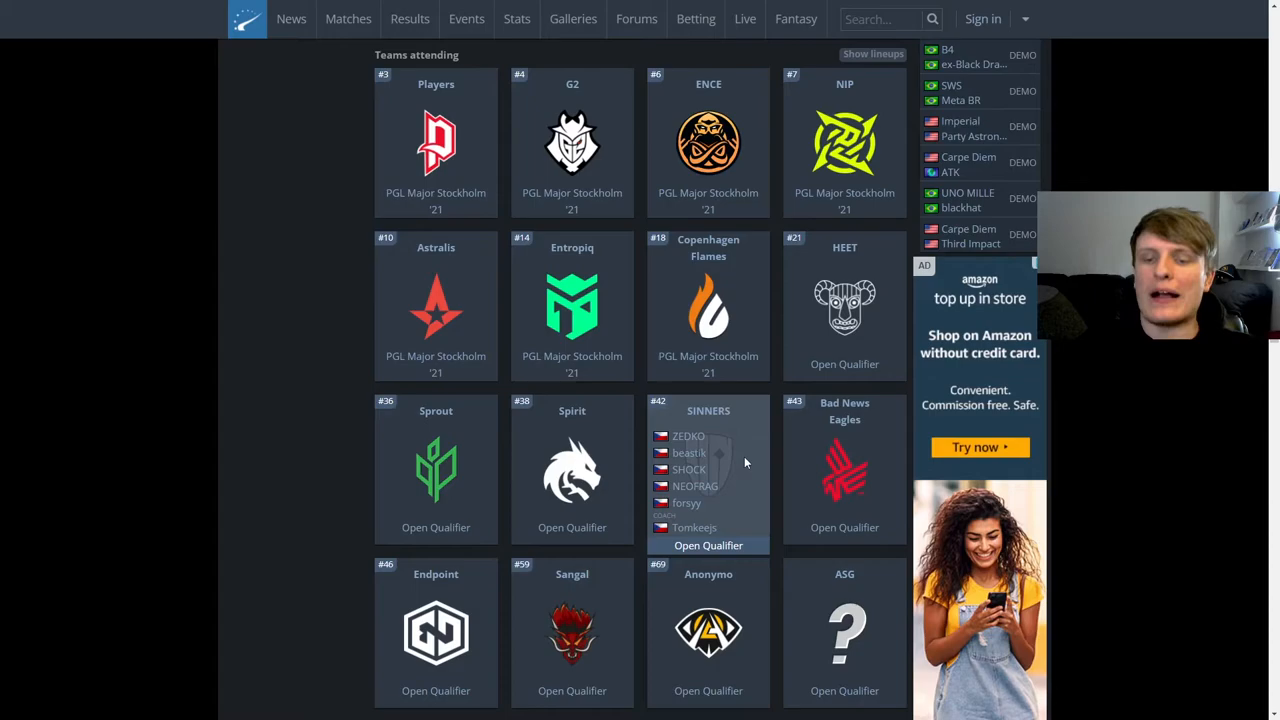
mouse_move(736, 464)
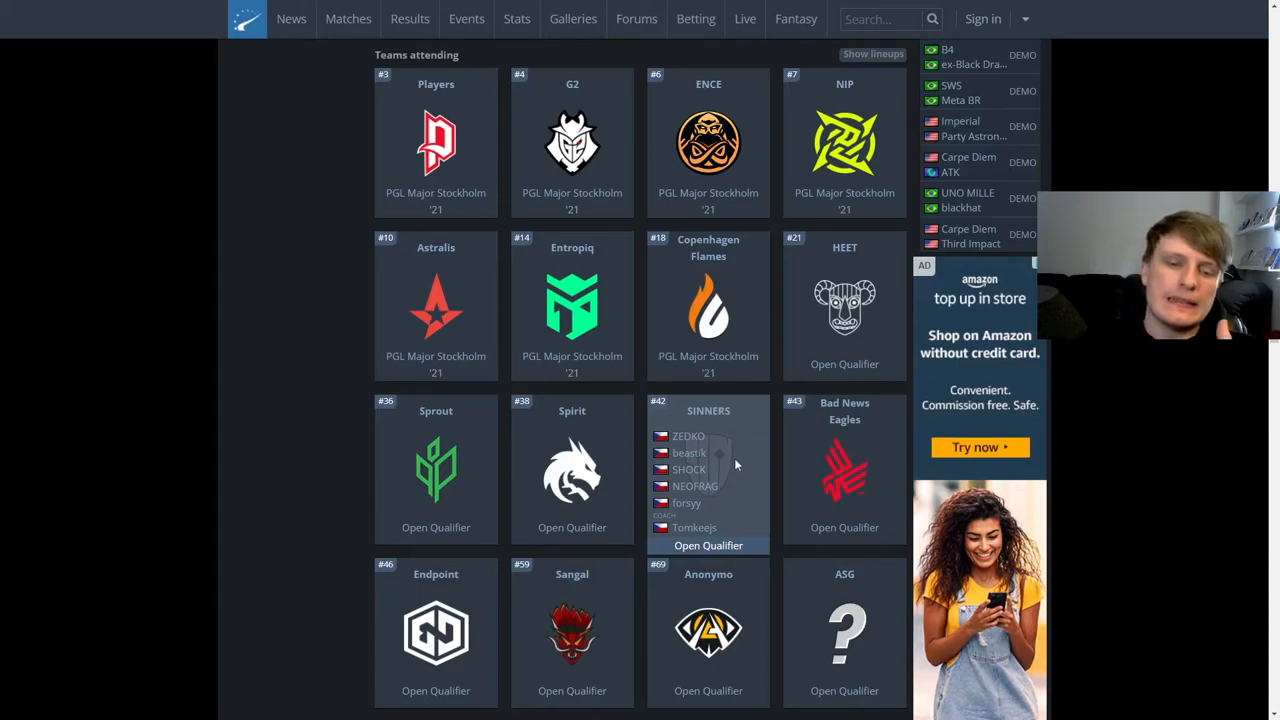
mouse_move(714, 482)
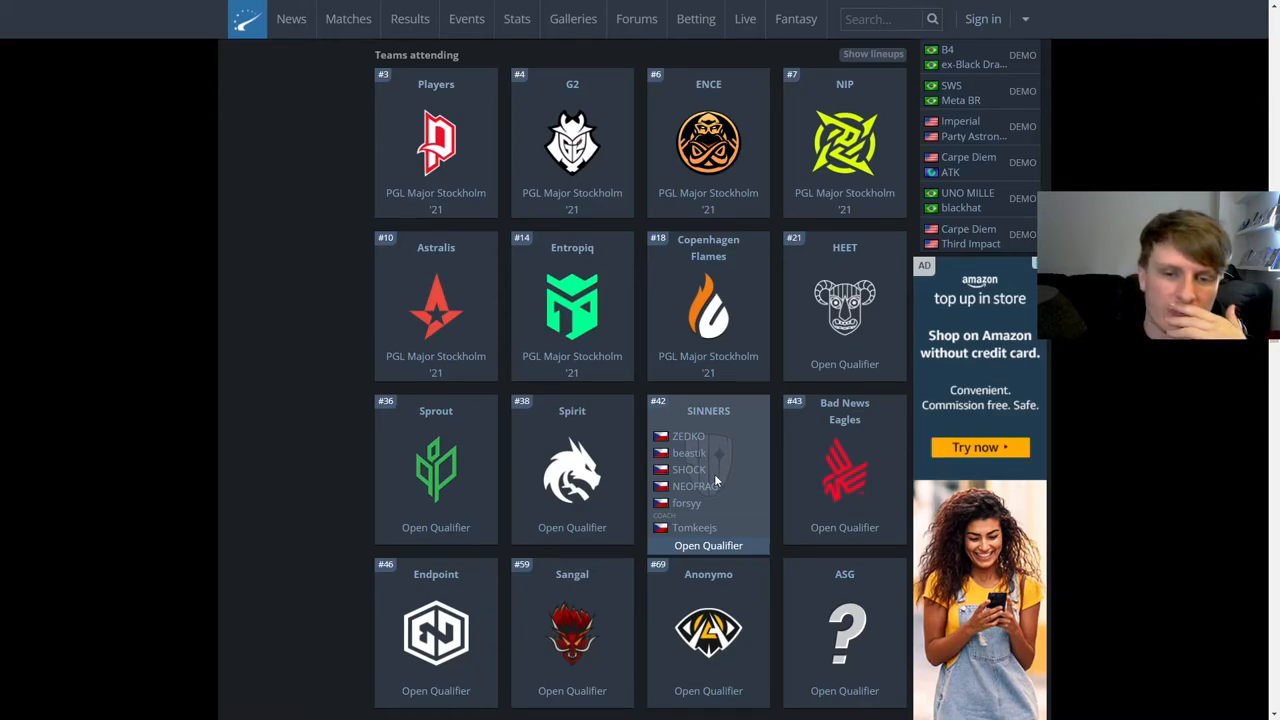
mouse_move(572, 470)
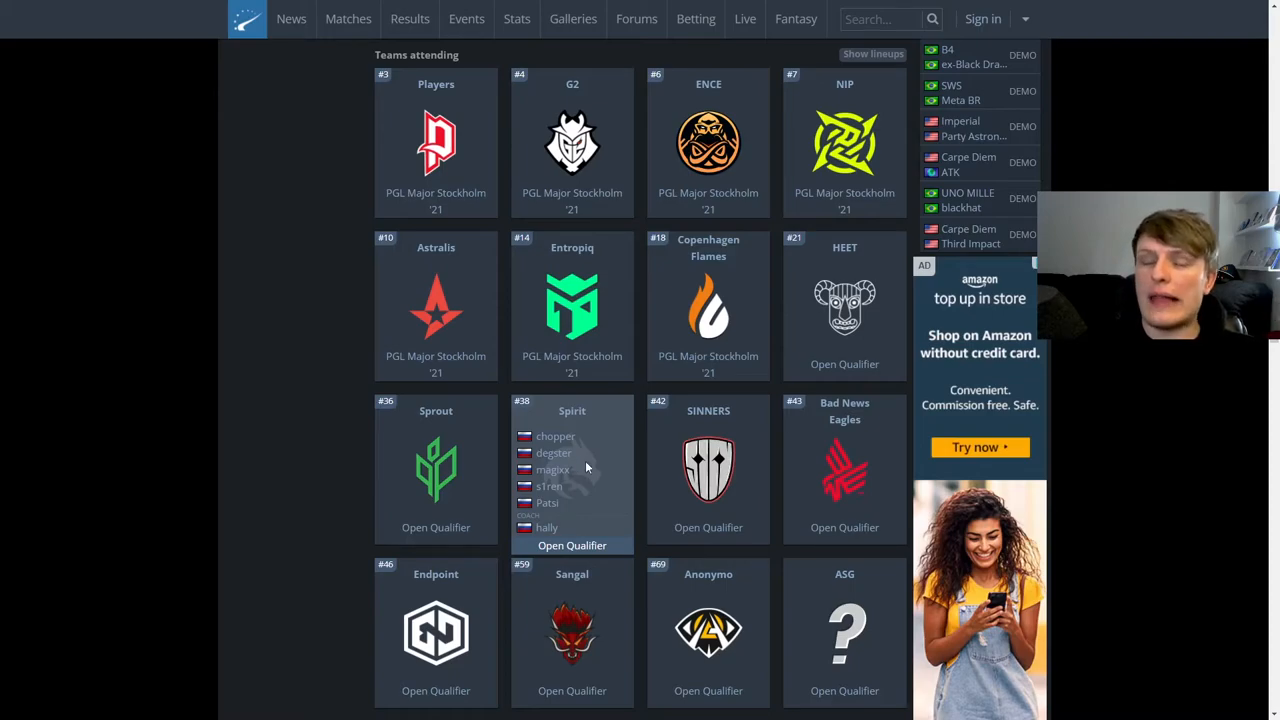
mouse_move(708, 470)
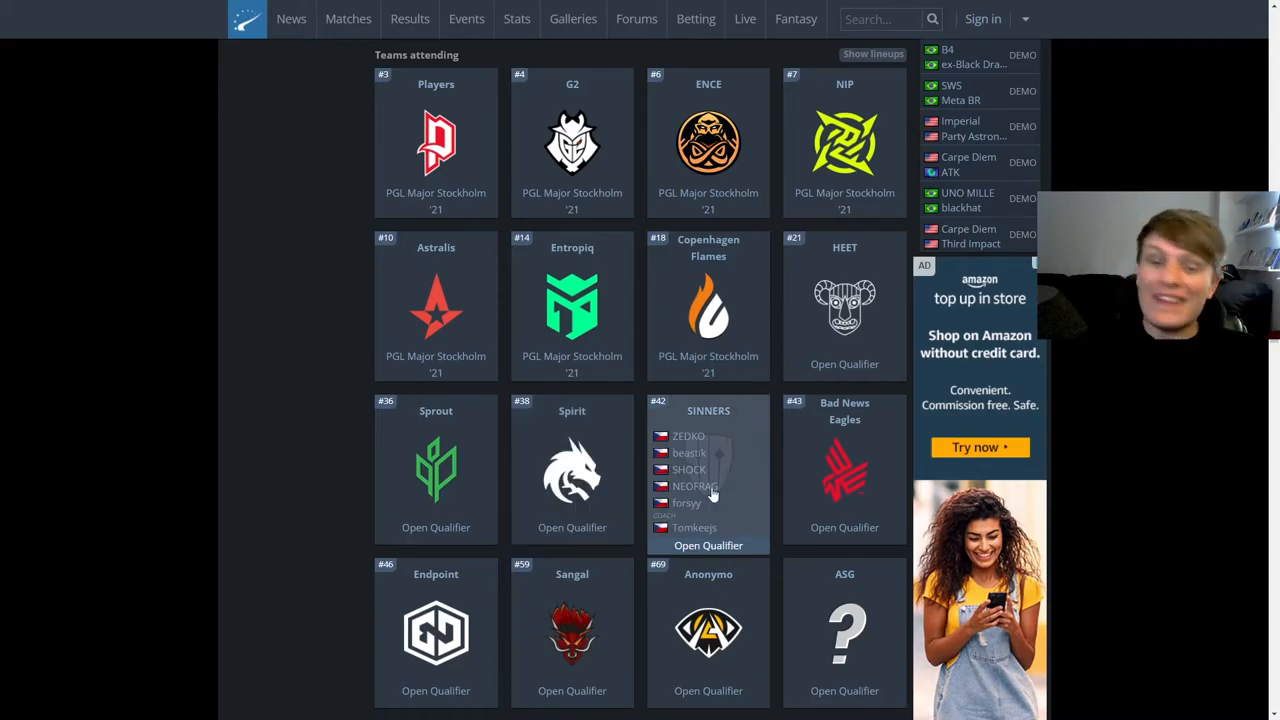
mouse_move(752, 504)
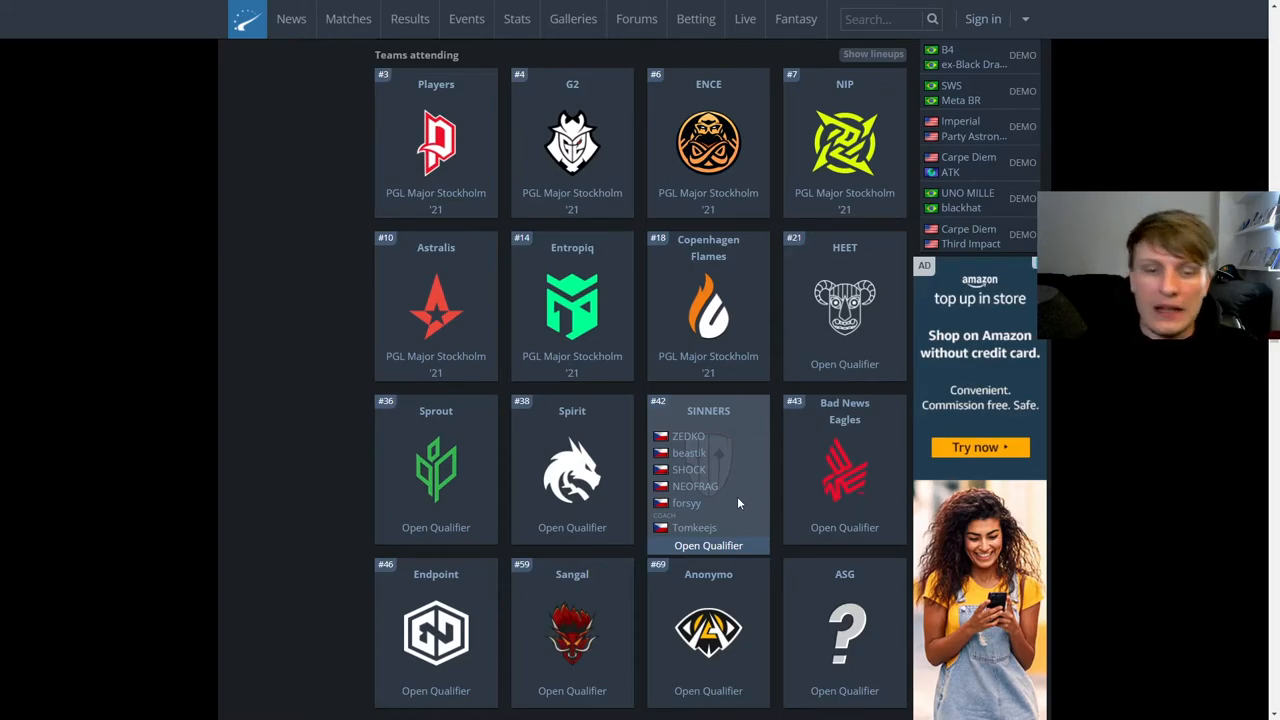
mouse_move(744, 472)
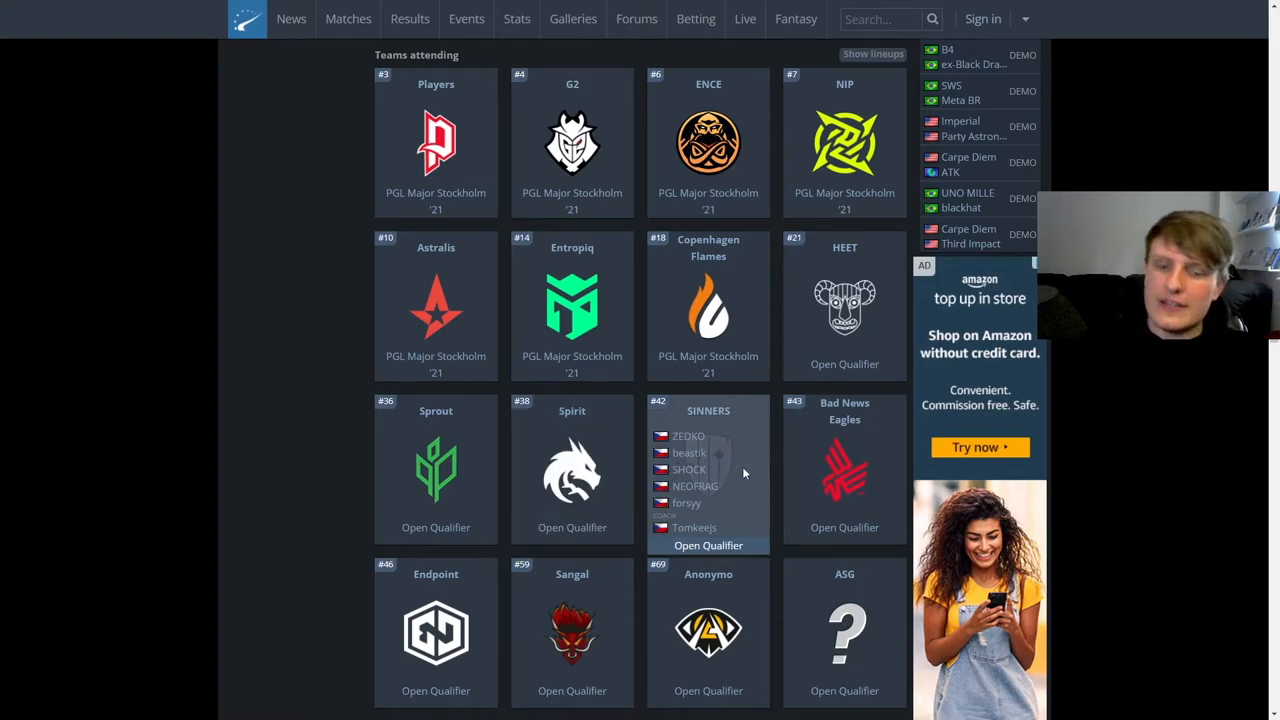
mouse_move(736, 478)
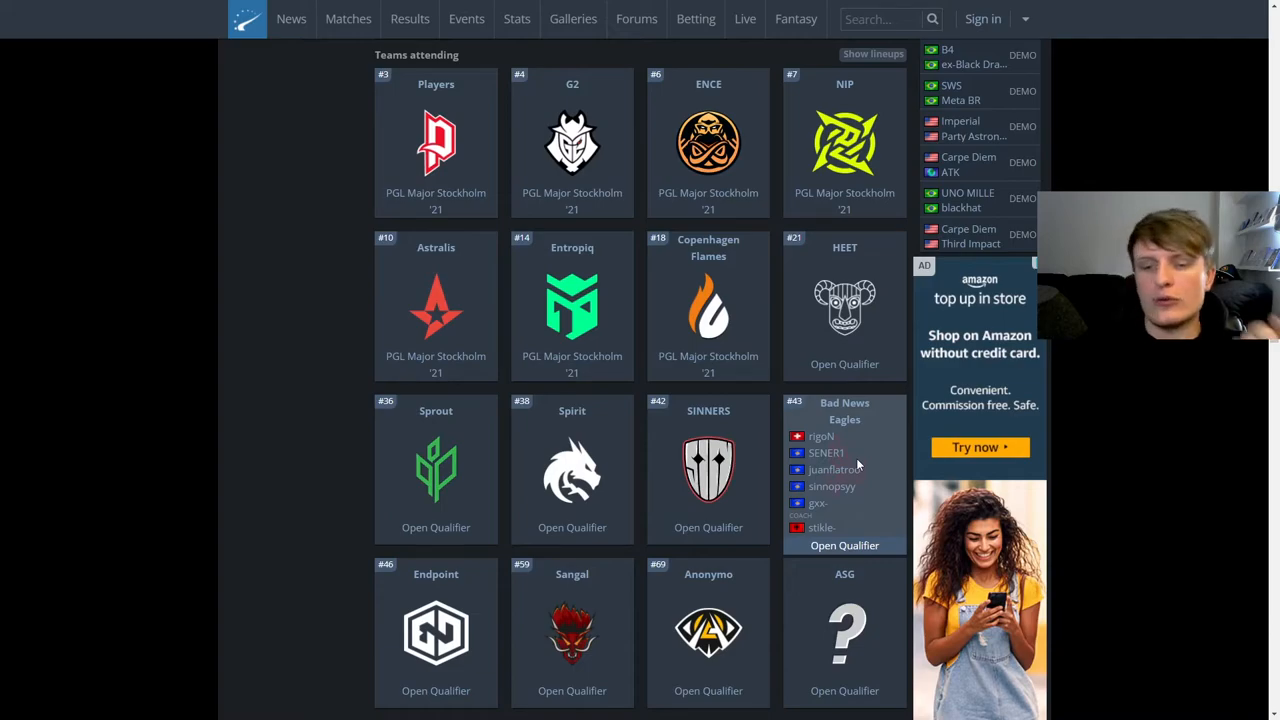
mouse_move(870, 458)
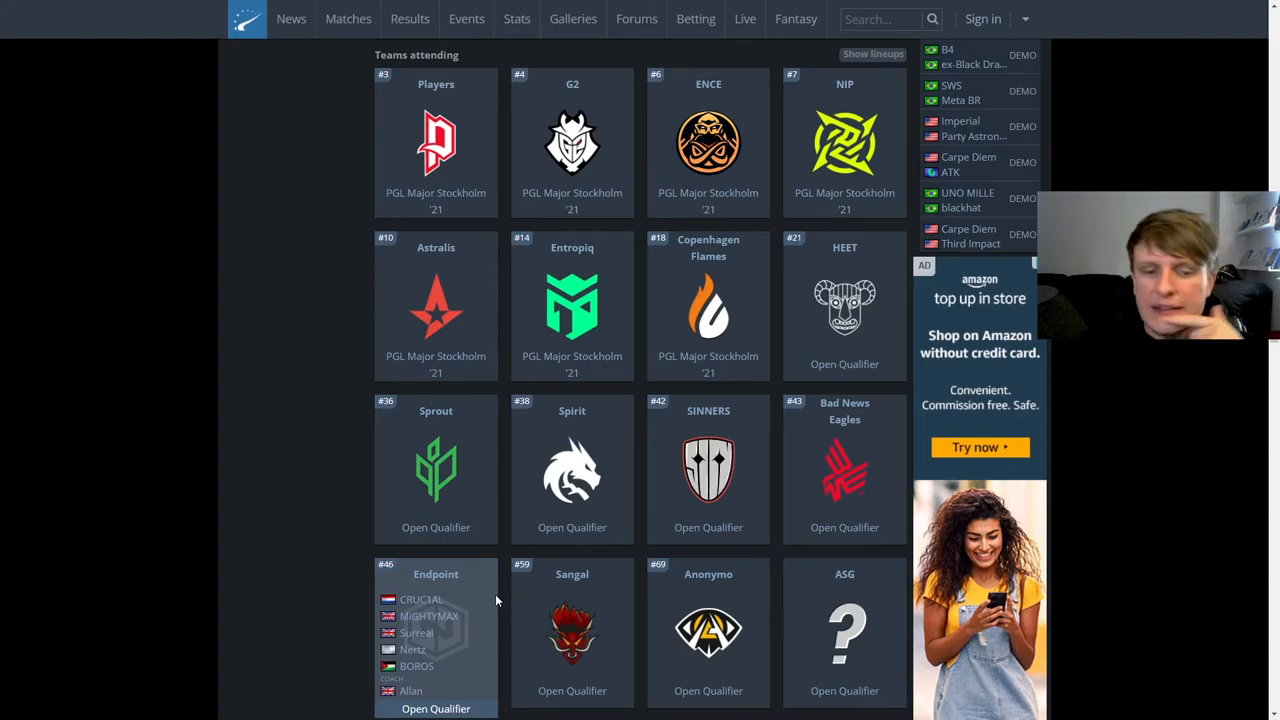
mouse_move(474, 616)
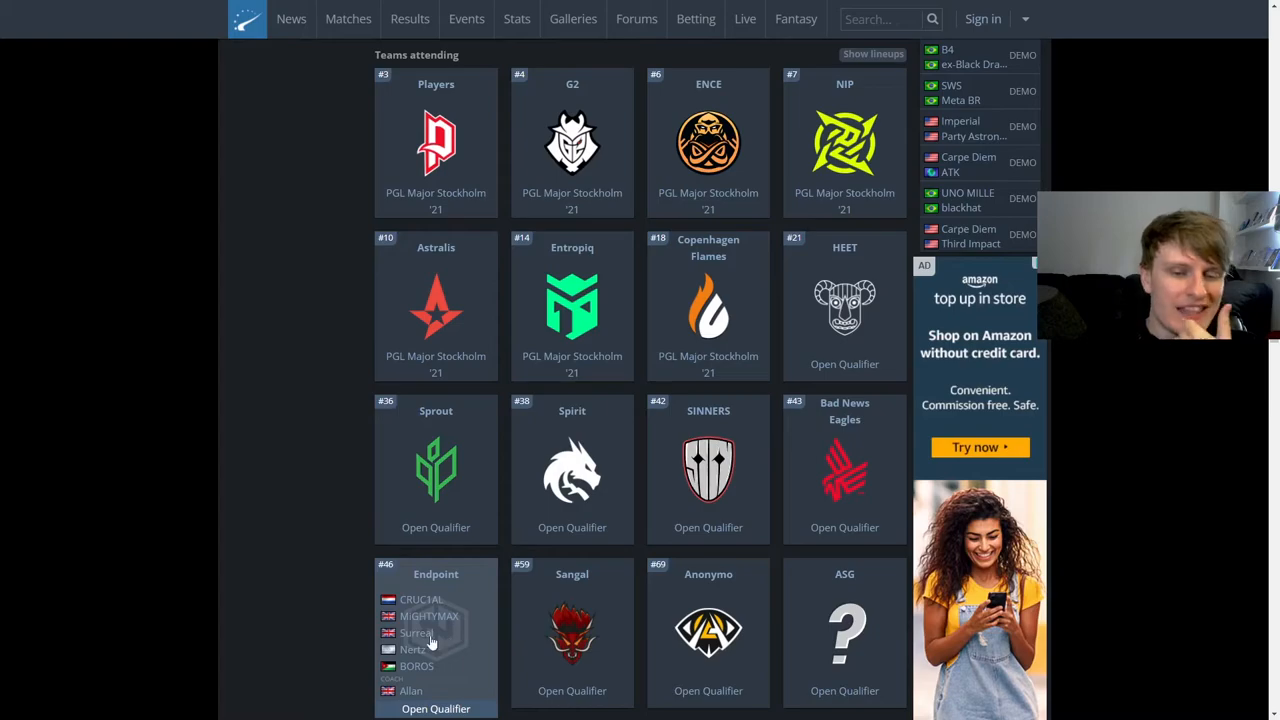
mouse_move(472, 642)
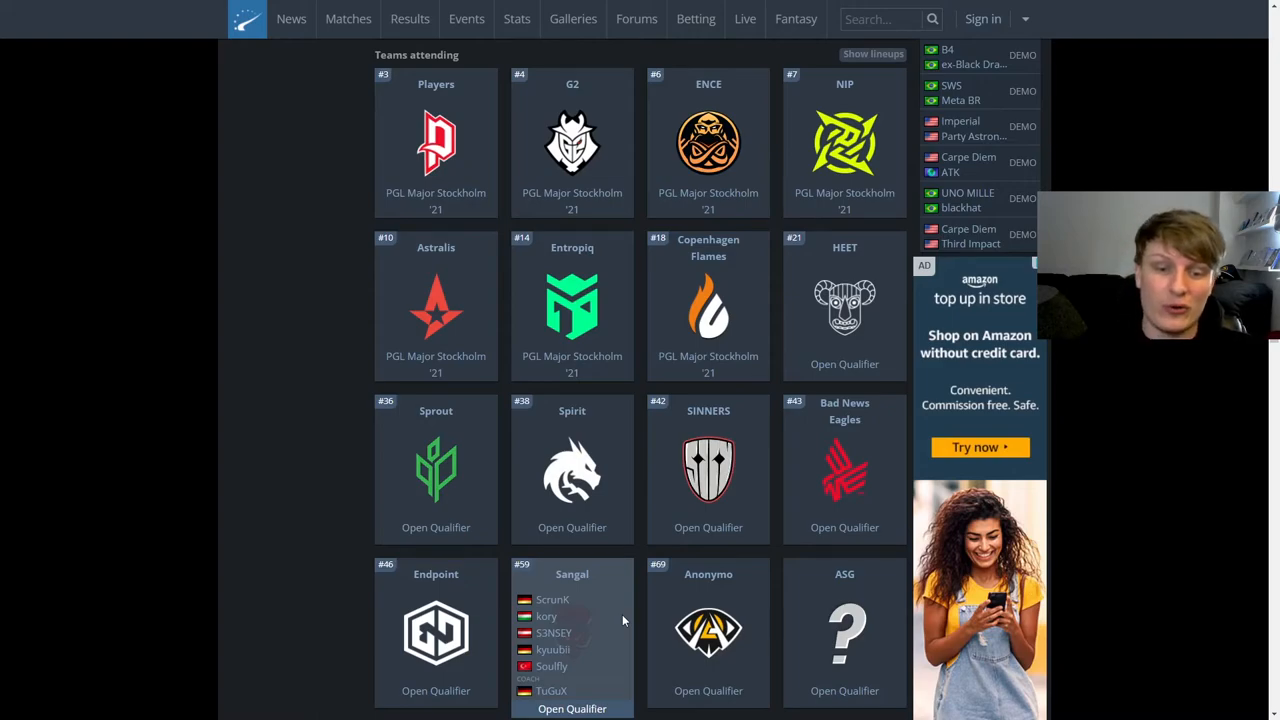
mouse_move(544, 642)
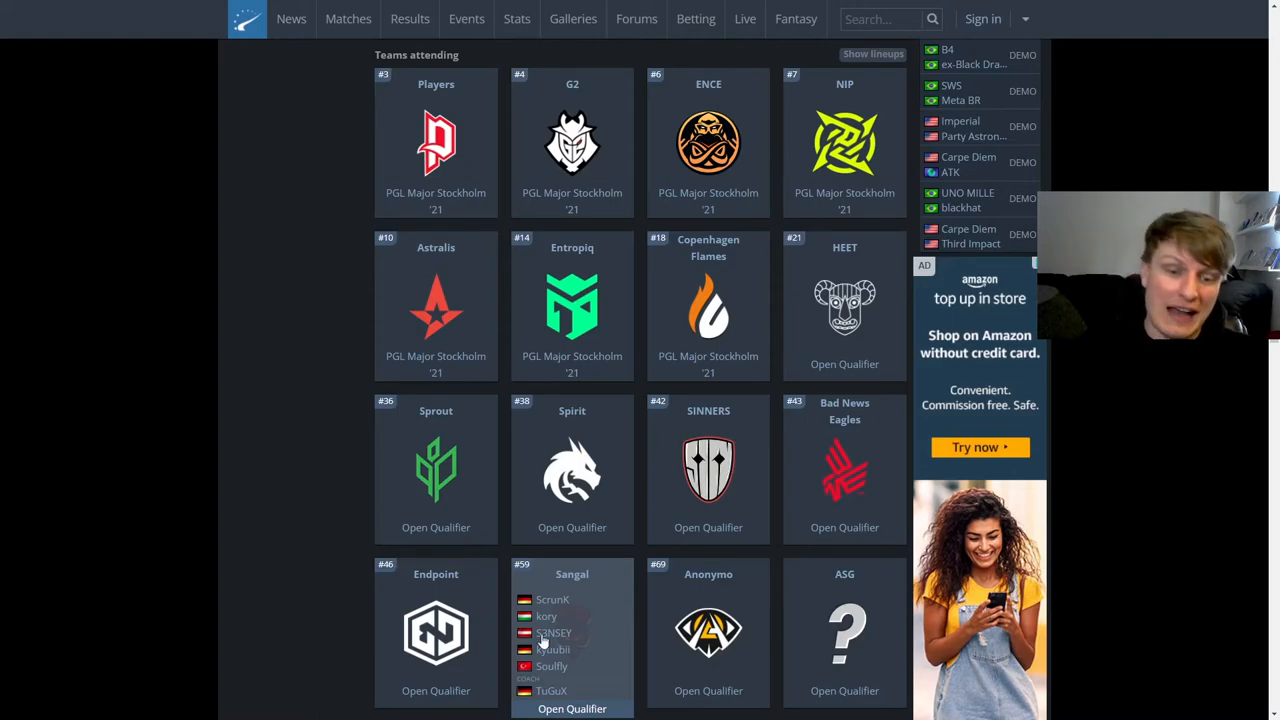
mouse_move(600, 632)
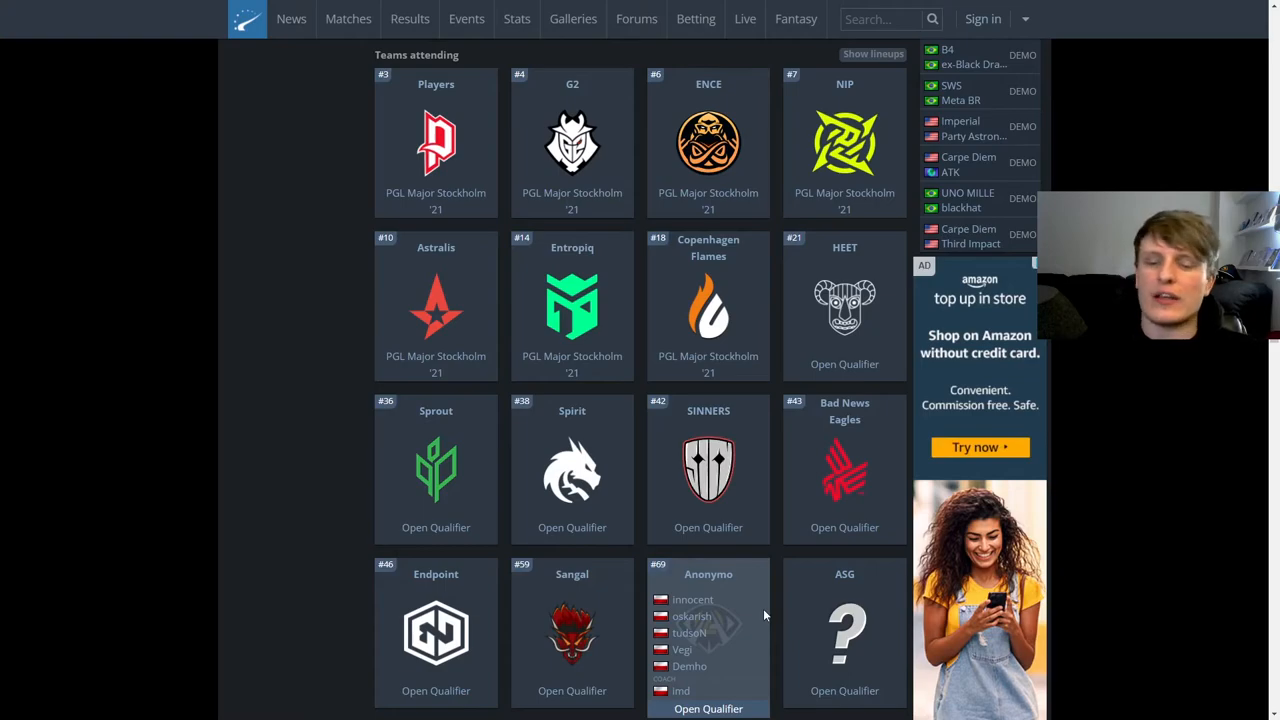
mouse_move(896, 622)
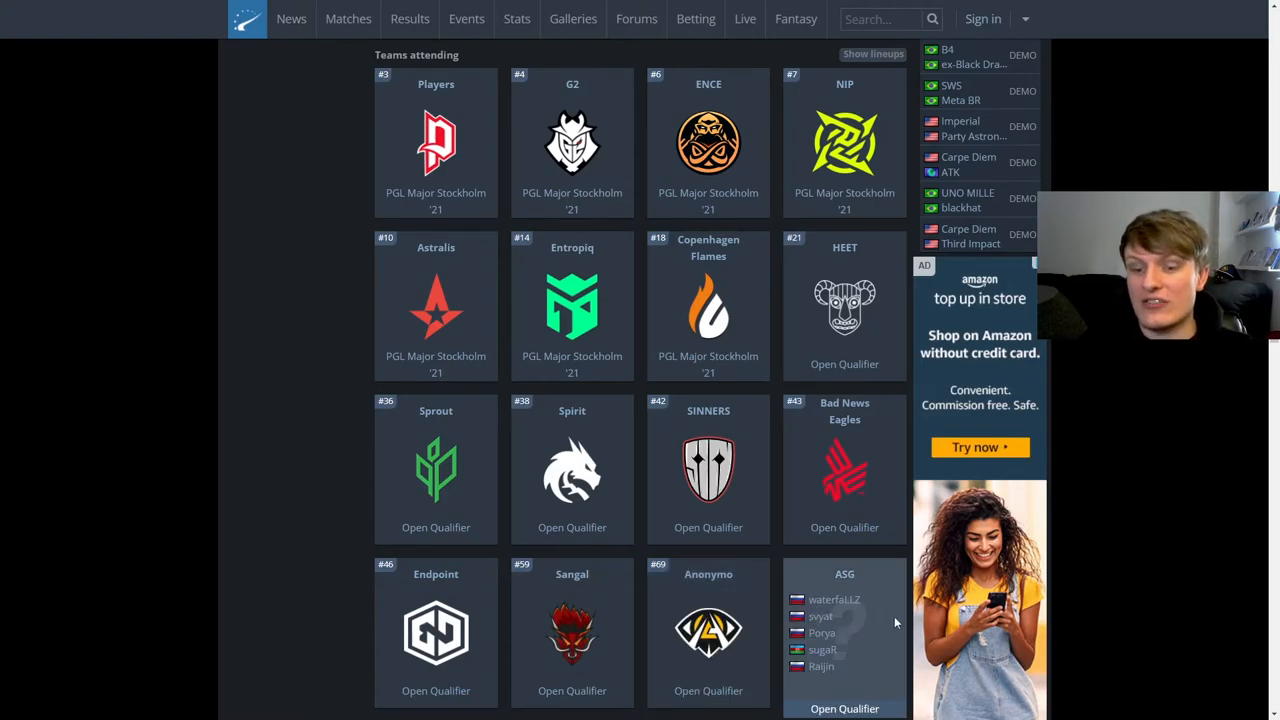
mouse_move(868, 600)
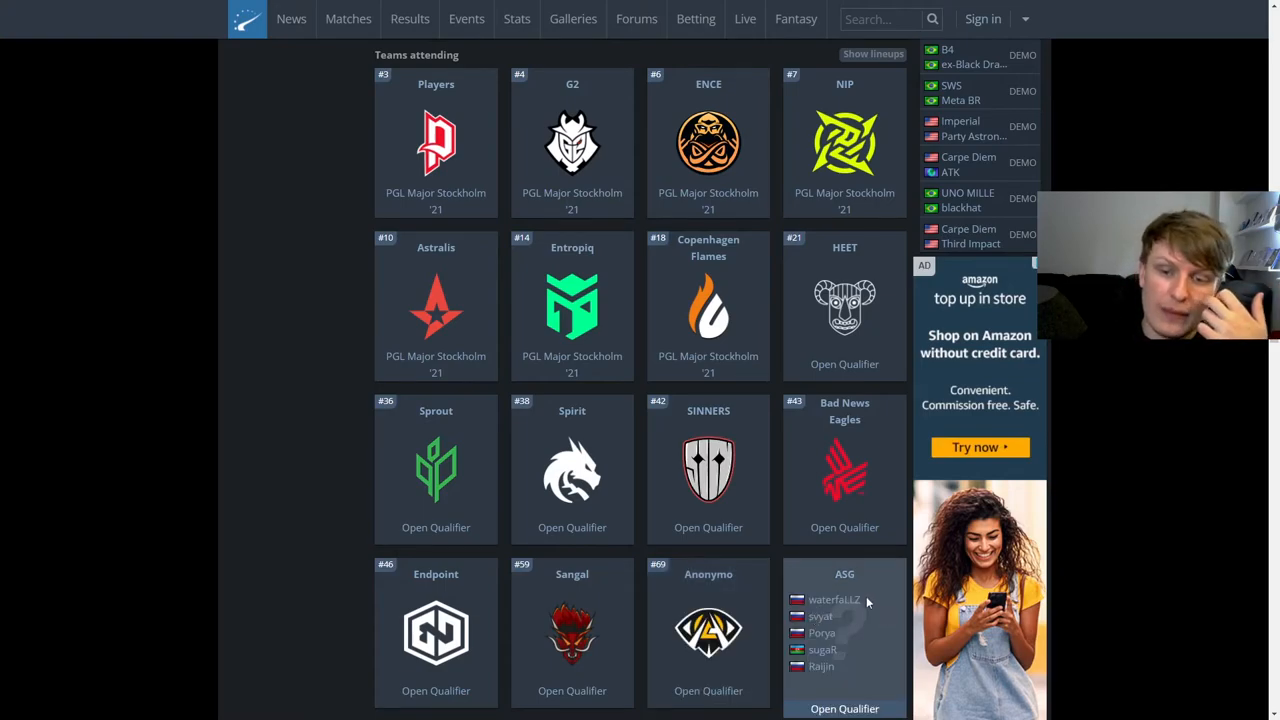
mouse_move(844, 664)
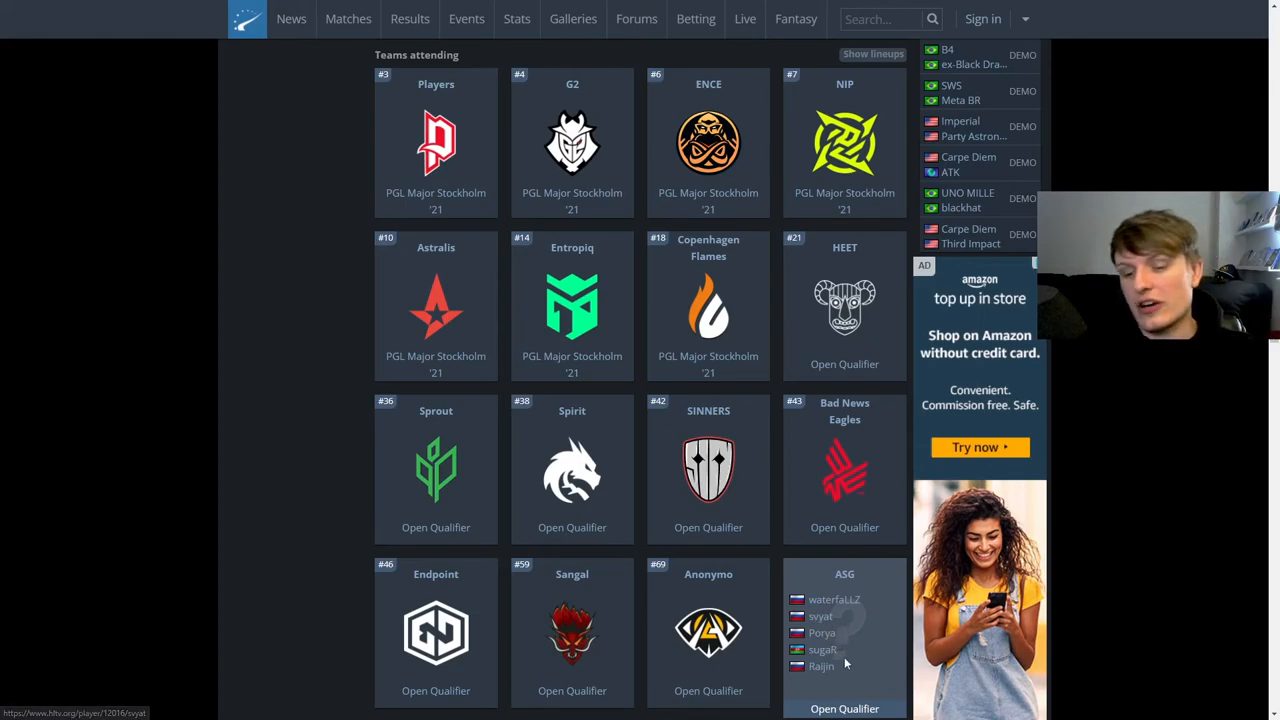
mouse_move(870, 620)
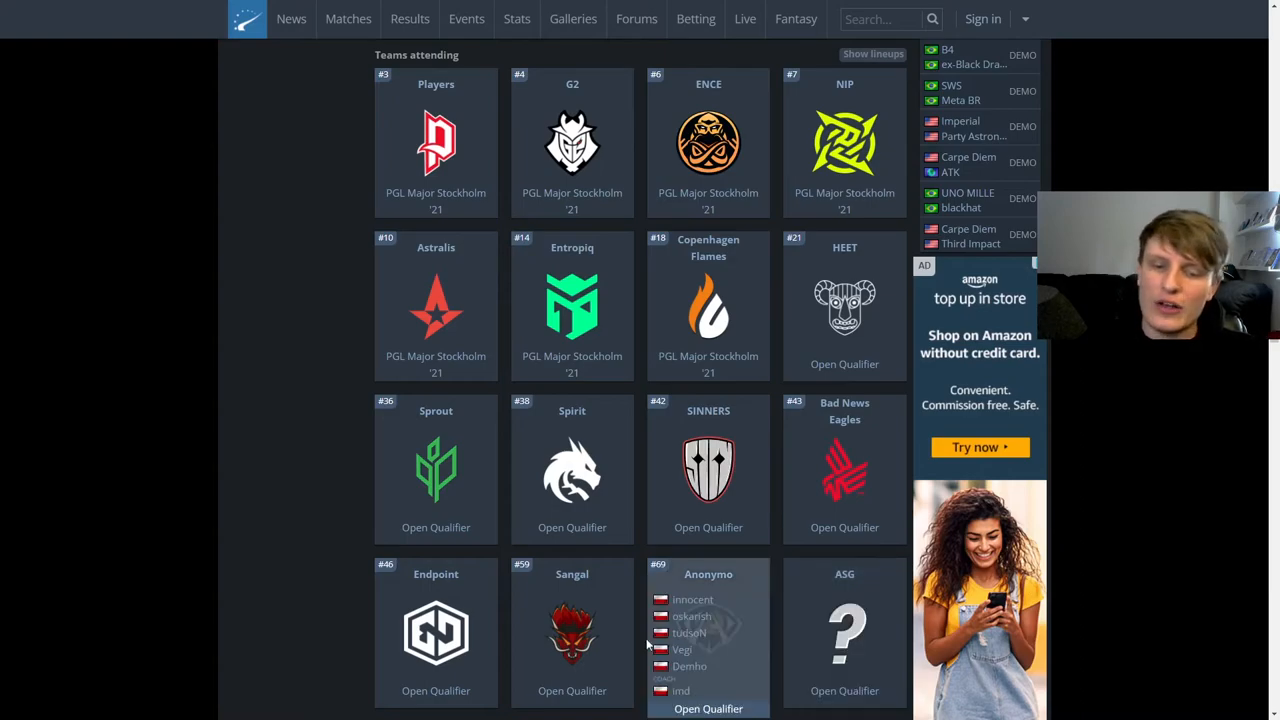
mouse_move(696, 636)
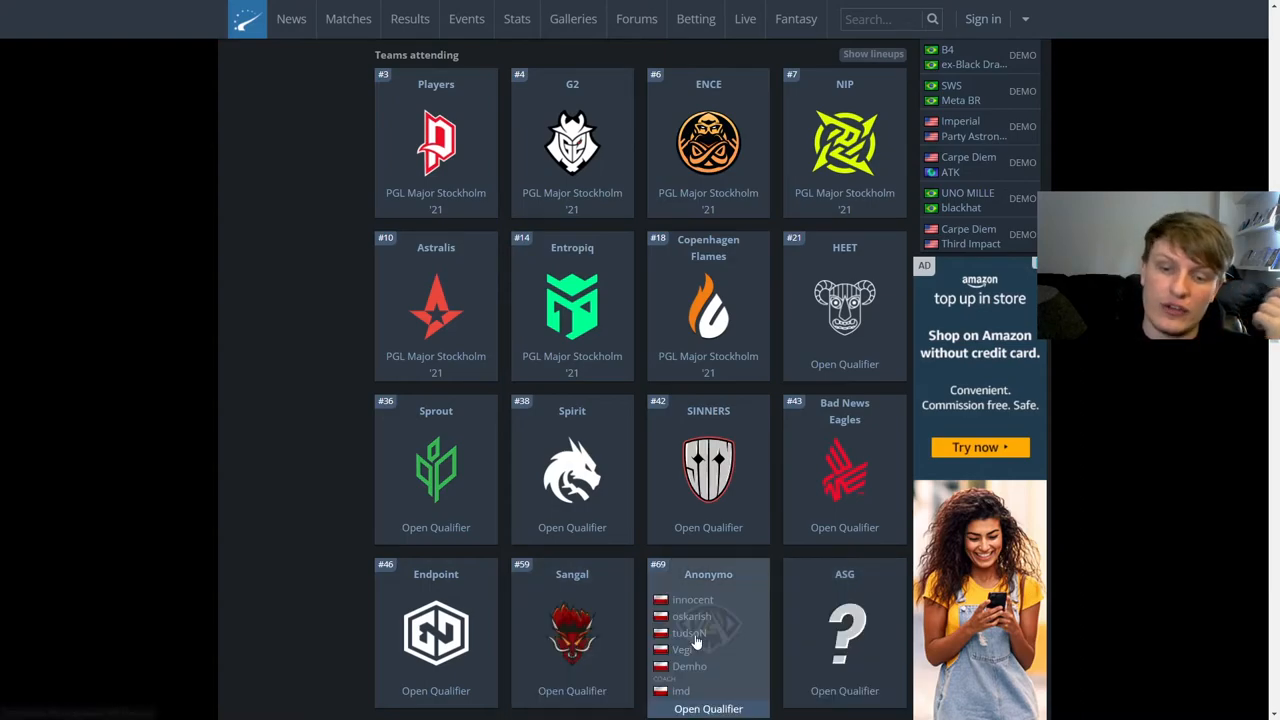
mouse_move(572, 630)
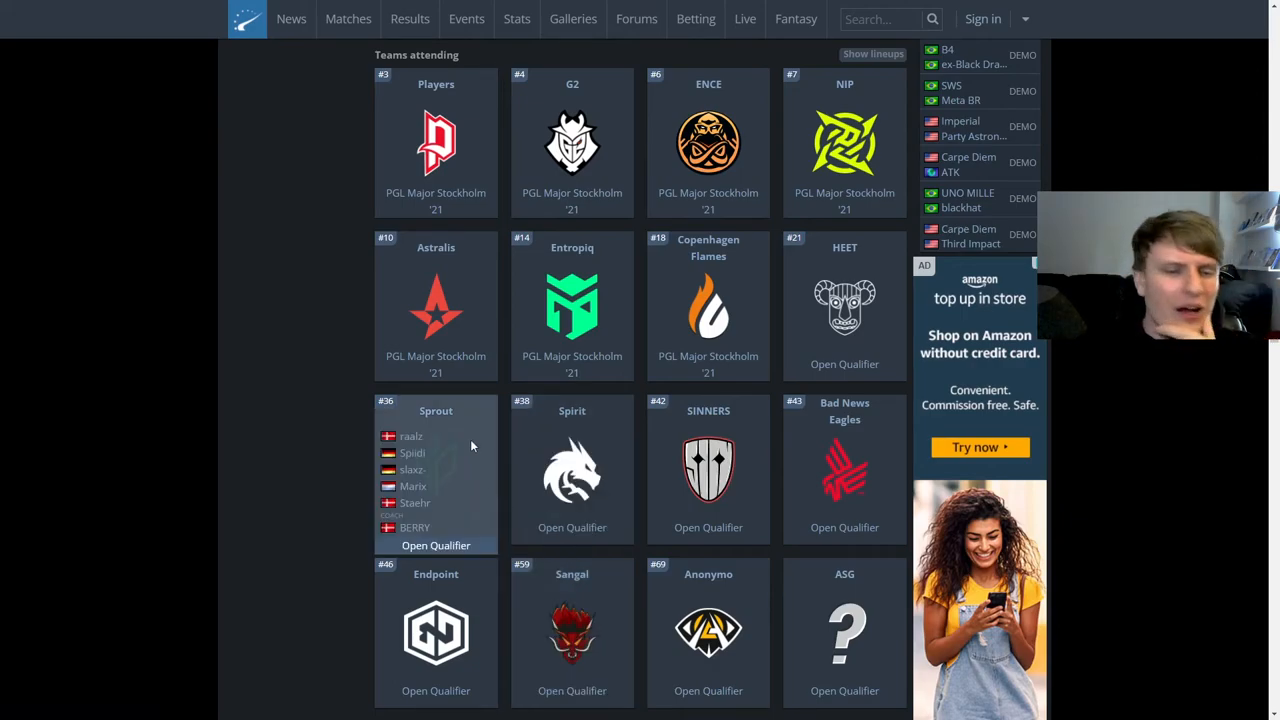
mouse_move(484, 428)
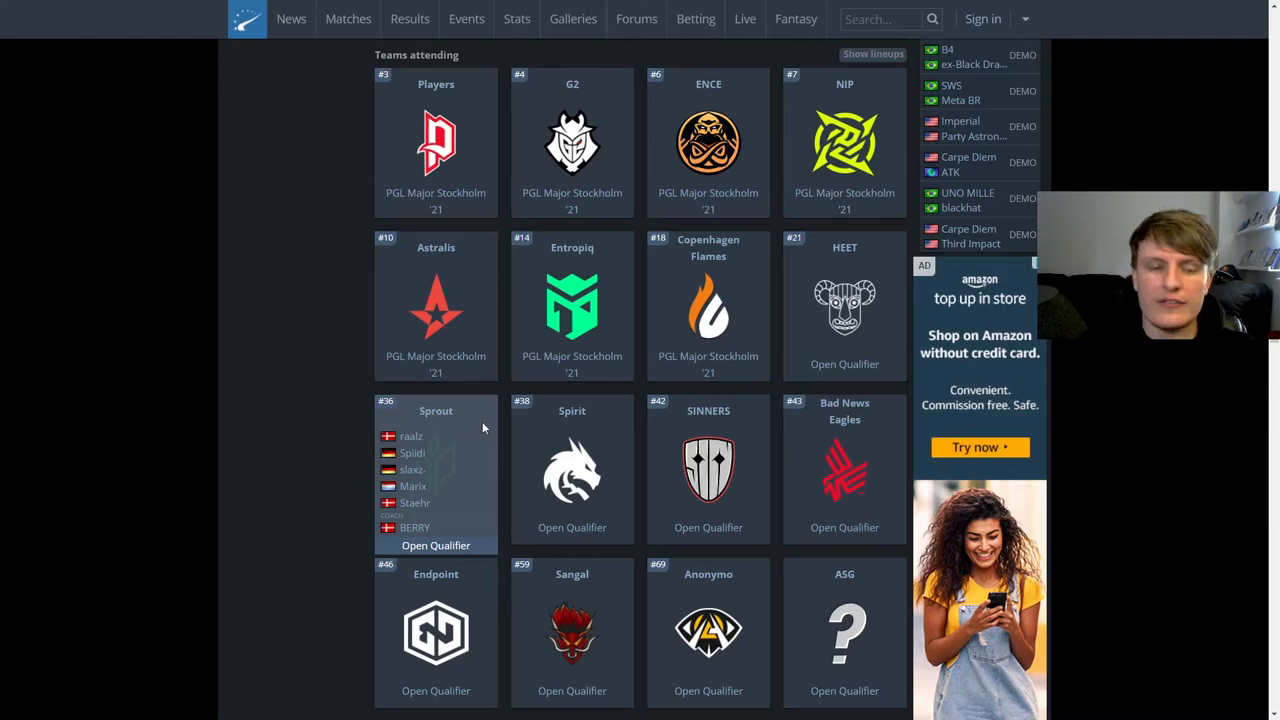
mouse_move(448, 420)
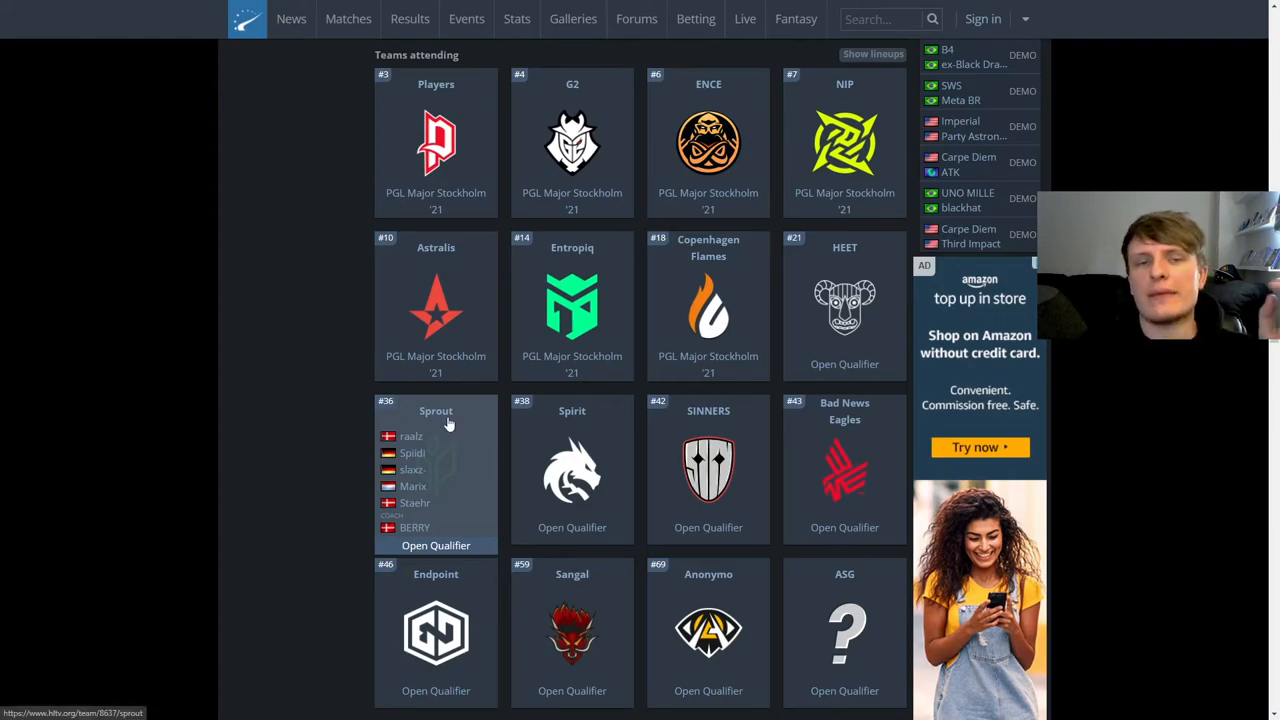
mouse_move(240, 412)
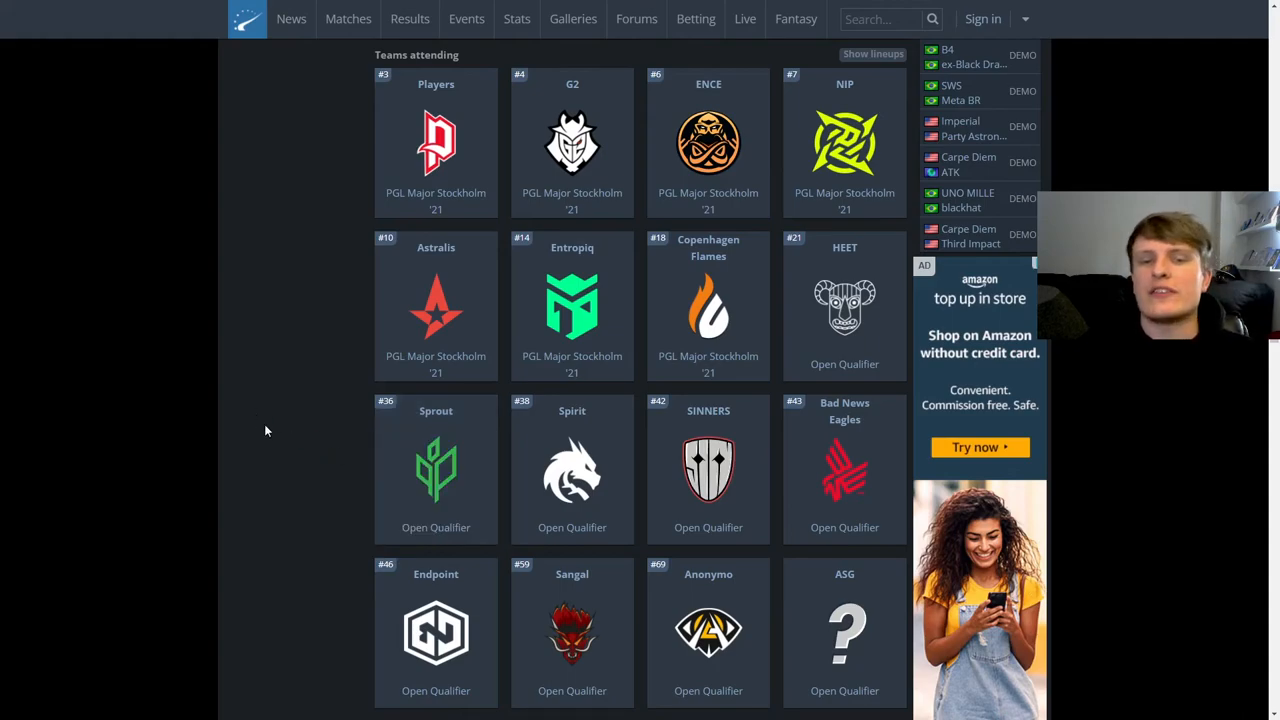
mouse_move(280, 428)
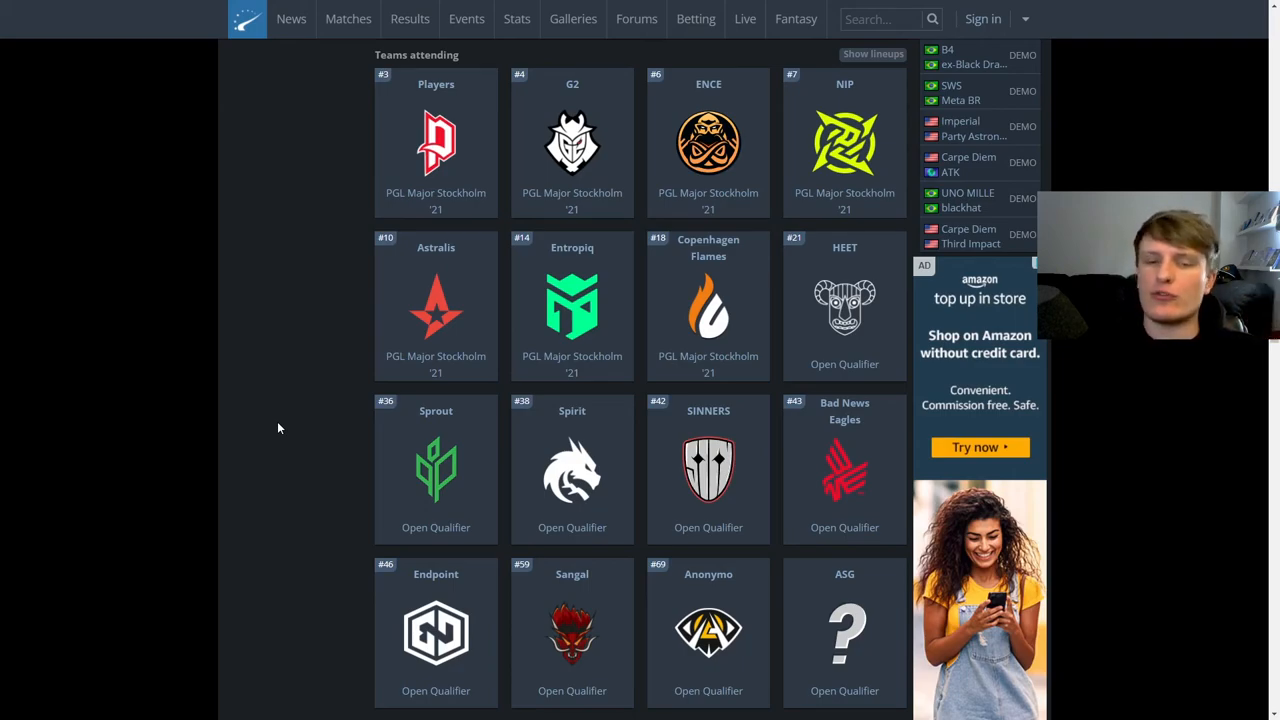
mouse_move(264, 404)
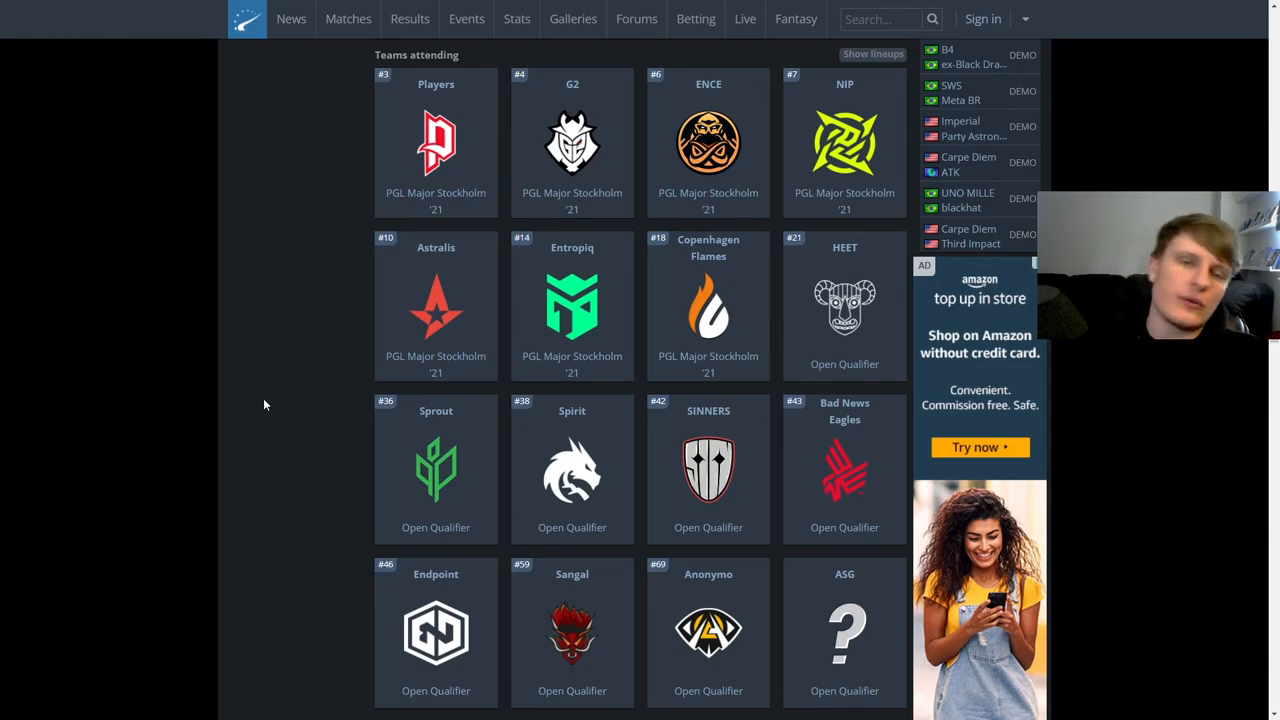
mouse_move(300, 364)
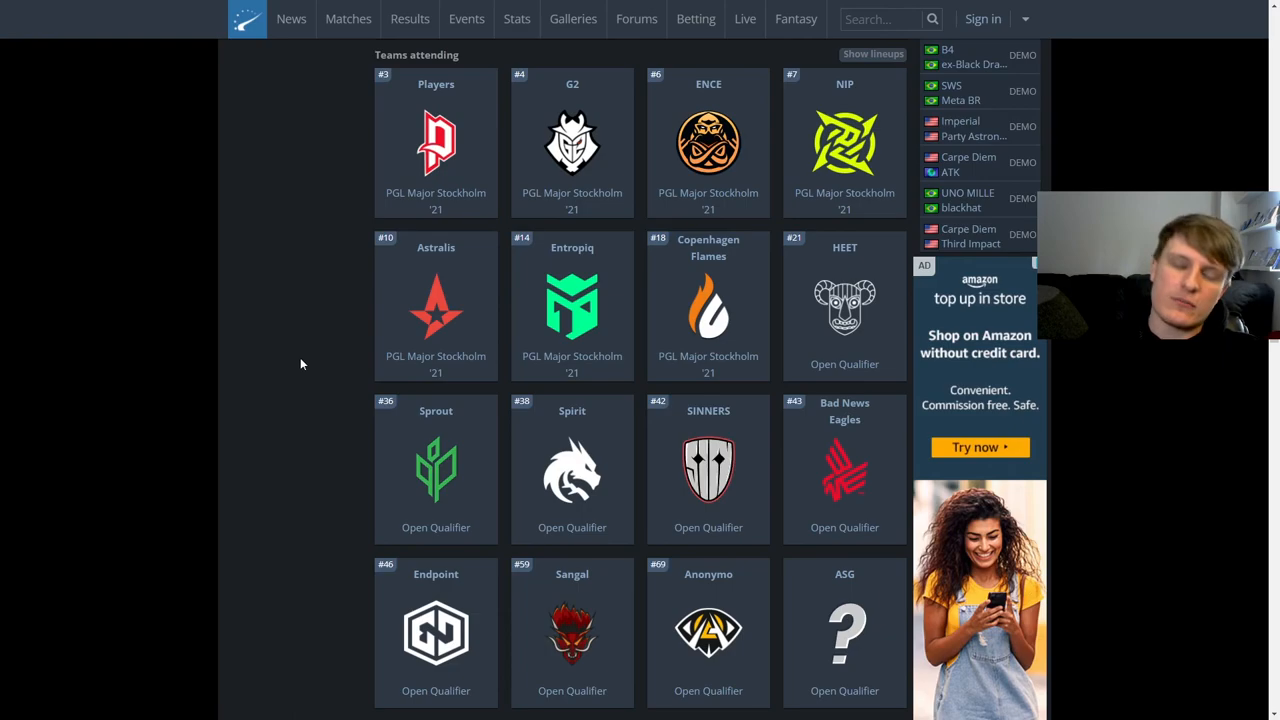
mouse_move(844, 140)
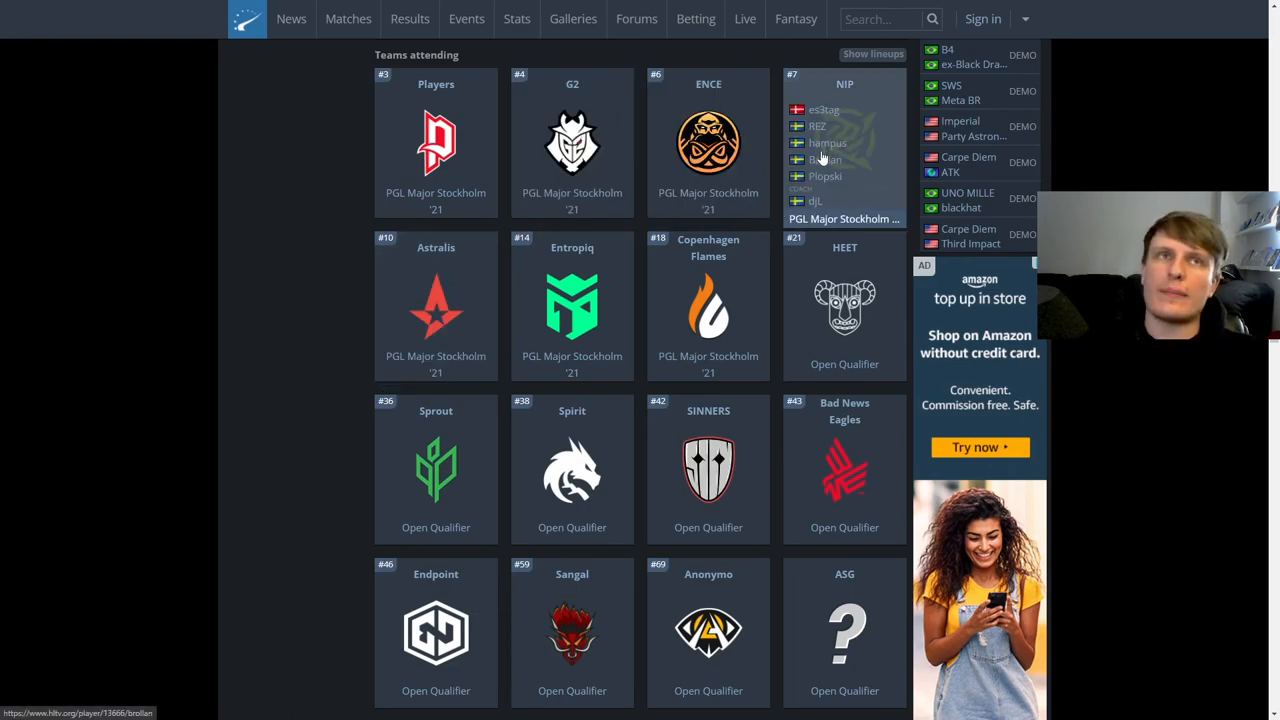
mouse_move(708, 304)
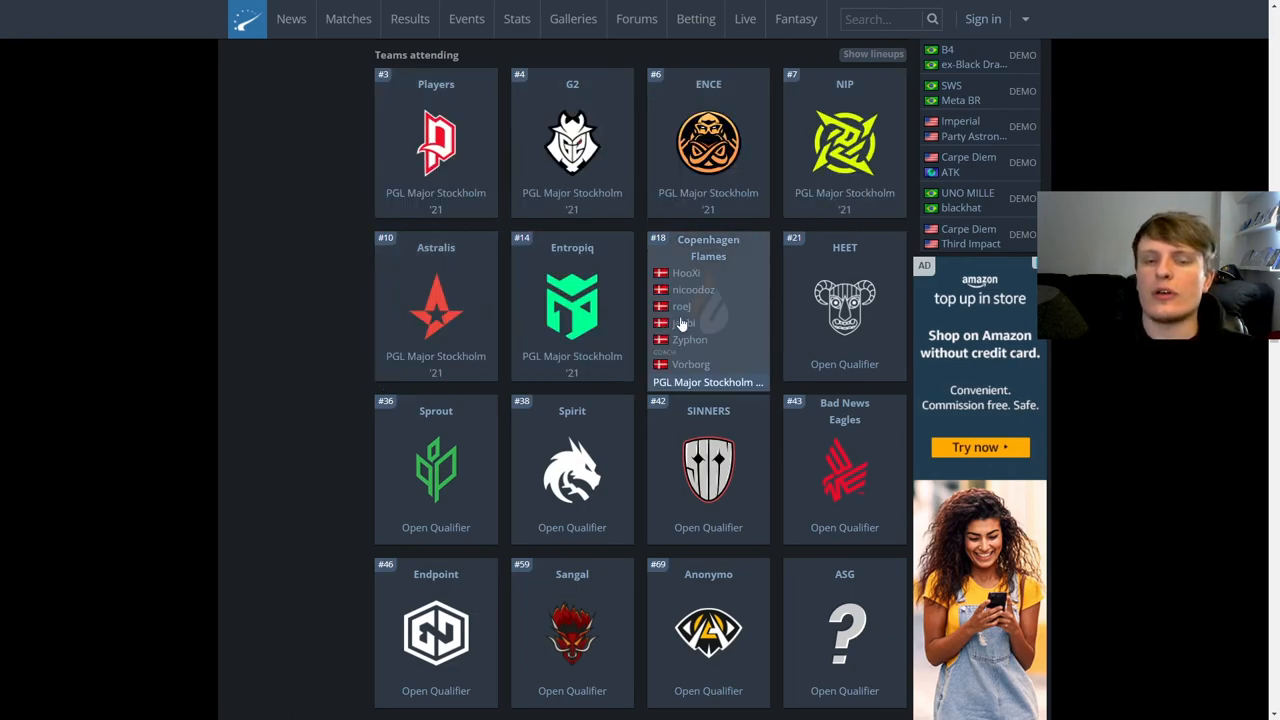
mouse_move(844, 140)
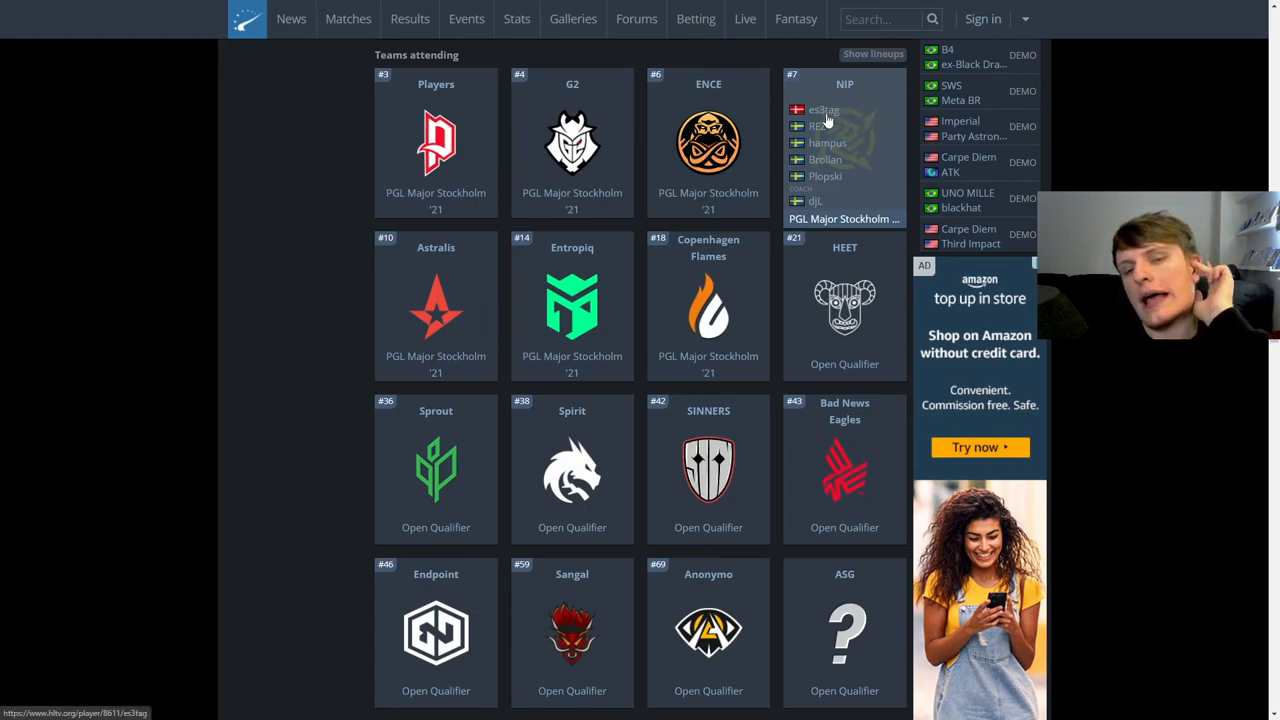
mouse_move(820, 120)
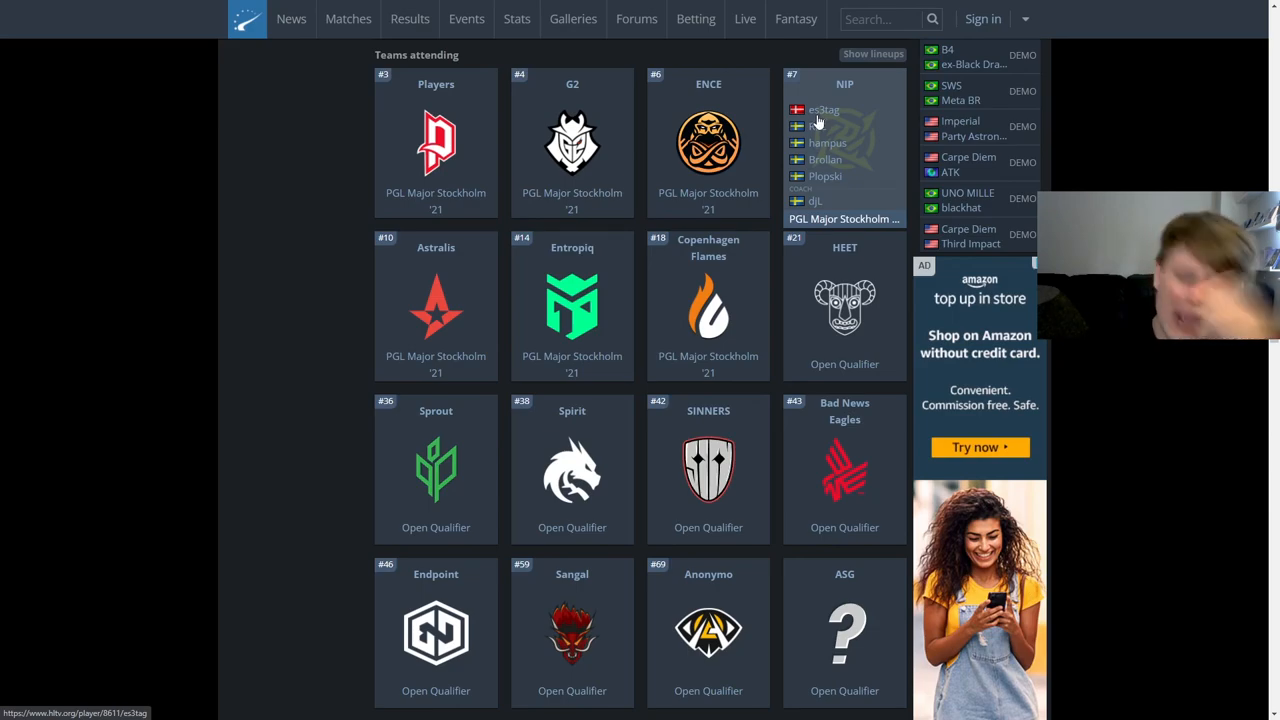
mouse_move(244, 232)
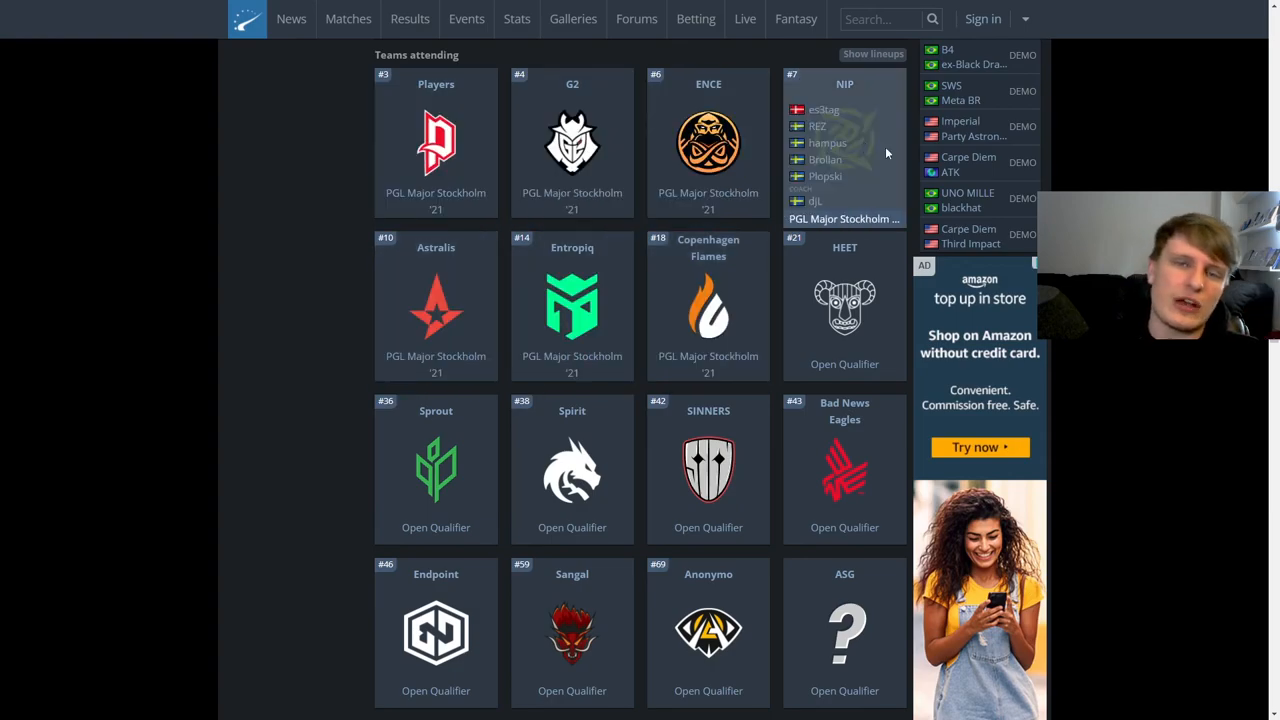
mouse_move(844, 470)
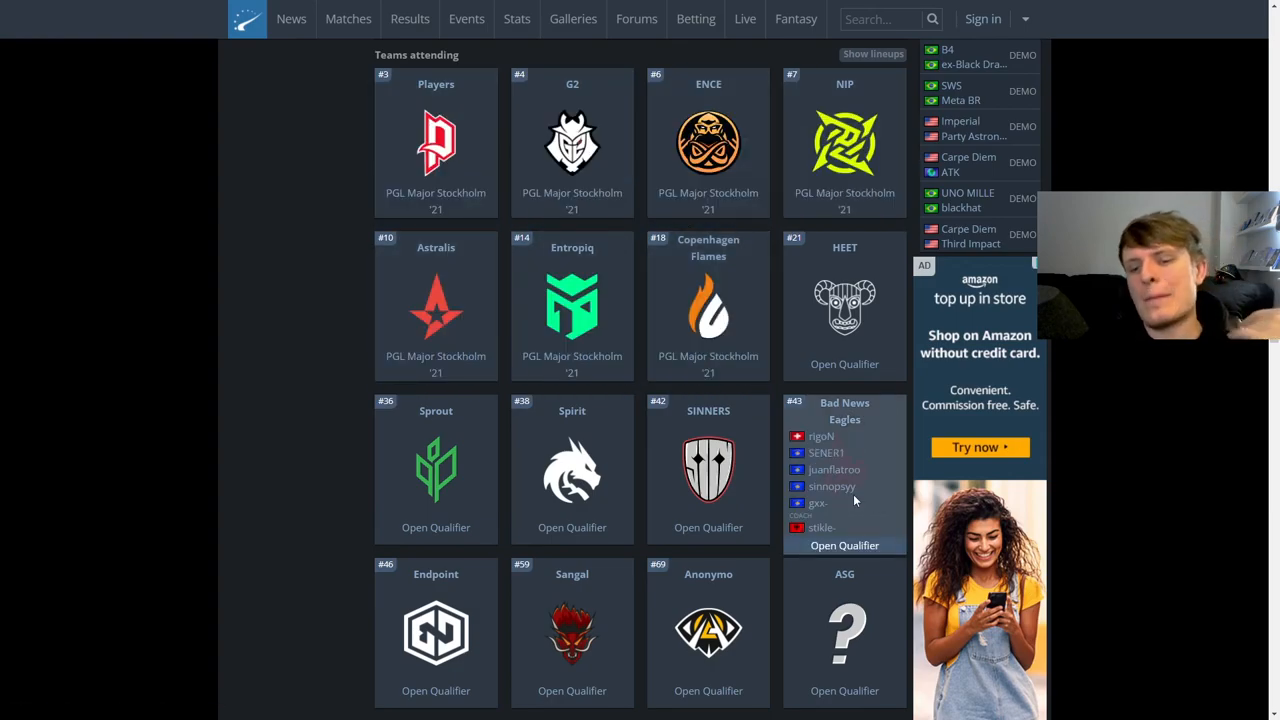